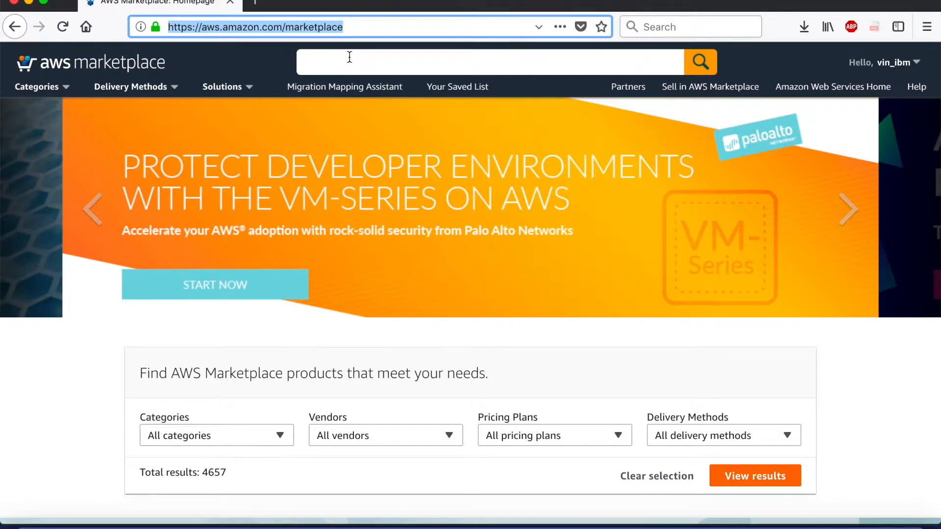
Search AWS Marketplace for 'db2'.
{"action": "left_click", "coordinate": [486, 62]}
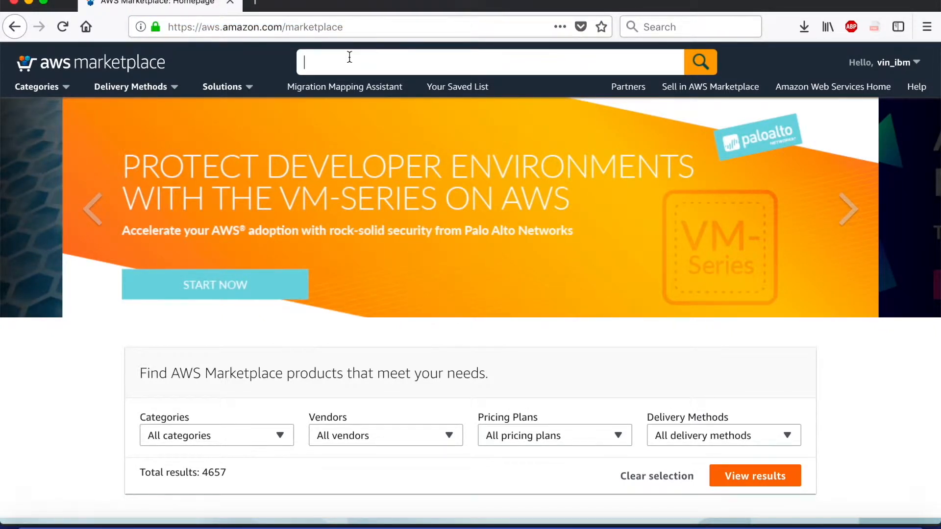
{"action": "type", "text": "db2"}
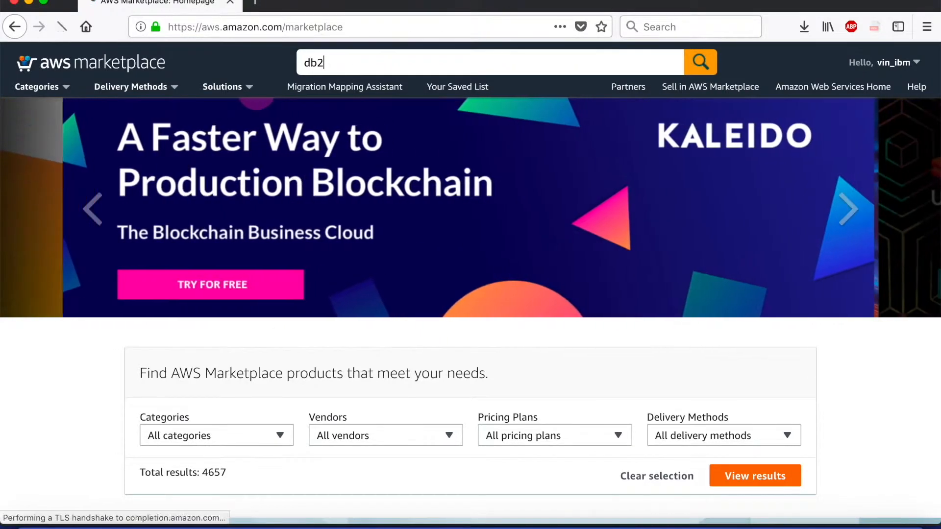
{"action": "left_click", "coordinate": [699, 62]}
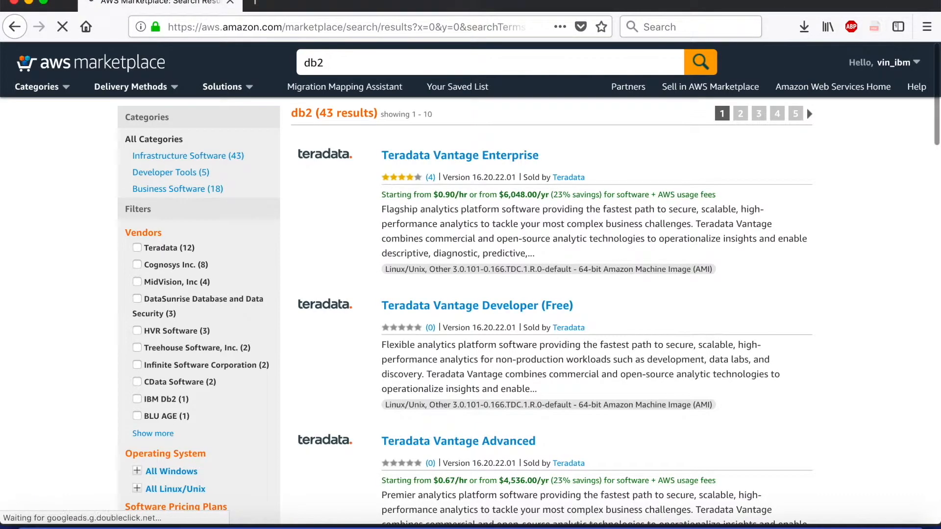
Locate the IBM Db2 listing in the results and open its product page.
{"action": "scroll", "scroll_direction": "down", "scroll_amount": 3}
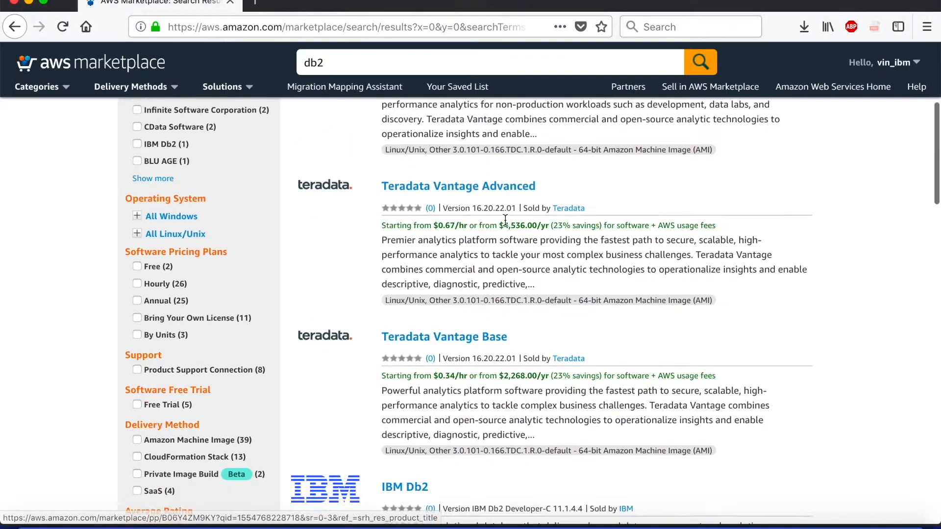
{"action": "scroll", "scroll_direction": "down", "scroll_amount": 3}
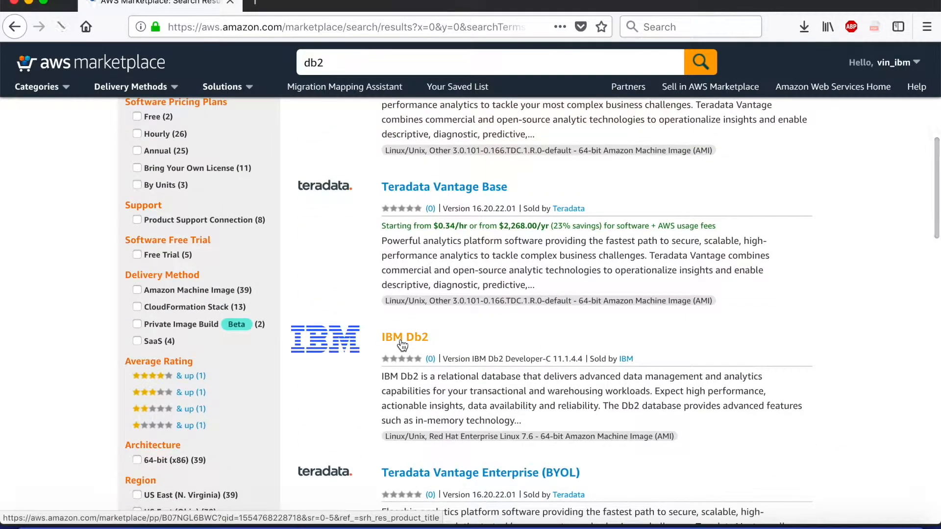
{"action": "left_click", "coordinate": [405, 336]}
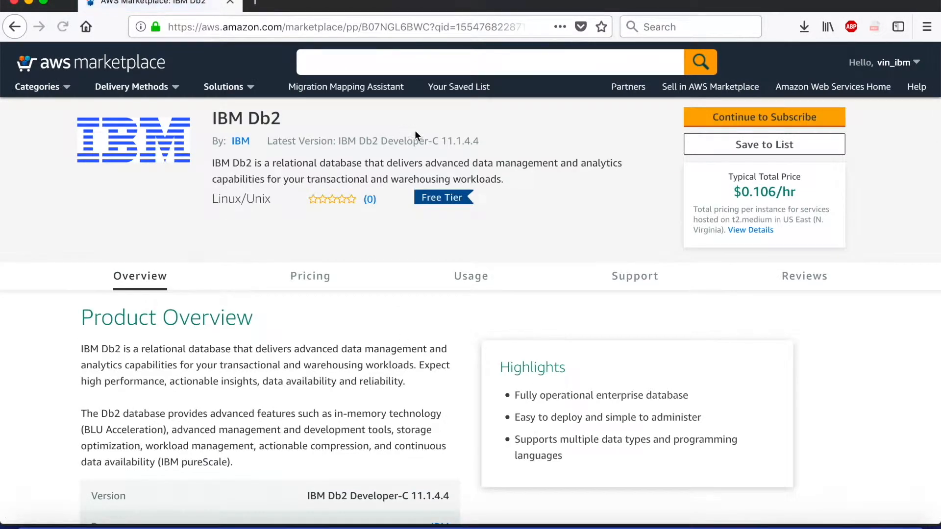
{"action": "left_click_drag", "start_coordinate": [431, 141], "coordinate": [480, 141]}
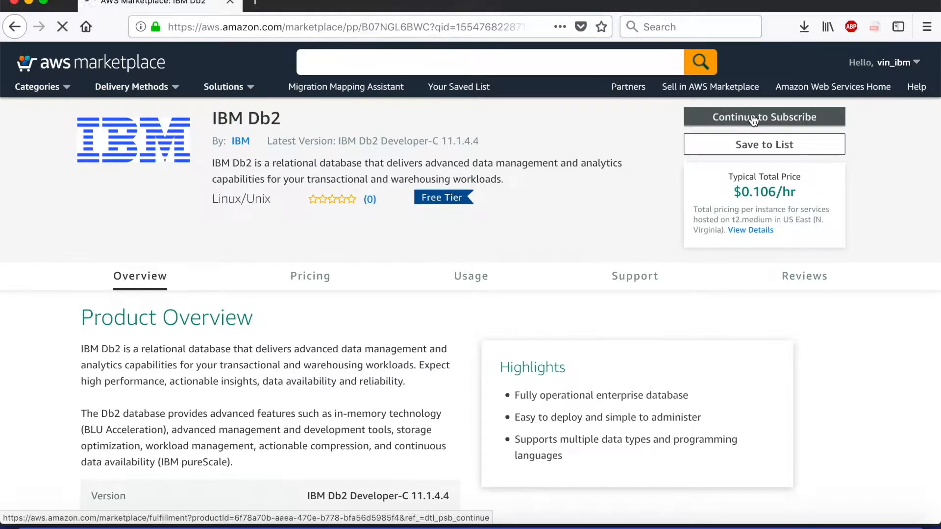
Continue to Subscribe for IBM Db2 and accept the IBM offer terms.
{"action": "left_click", "coordinate": [763, 116]}
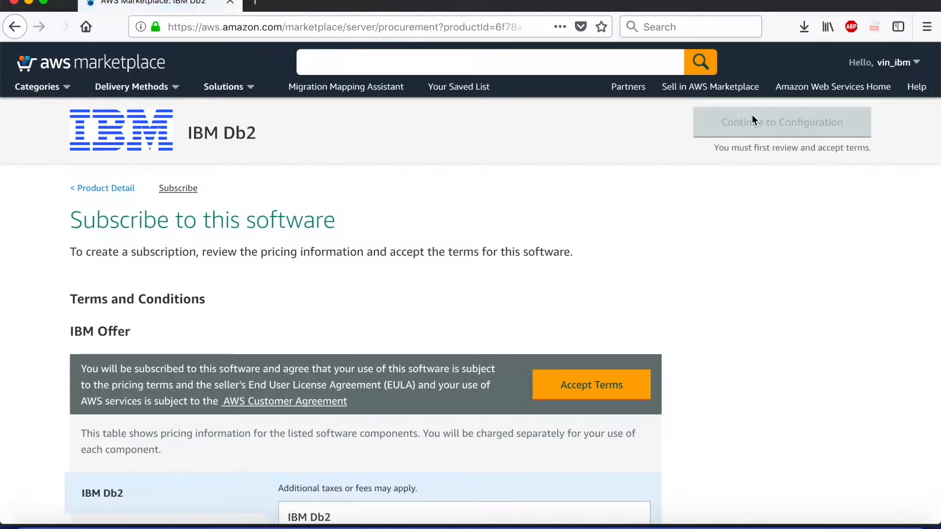
{"action": "scroll", "scroll_direction": "down", "scroll_amount": 3}
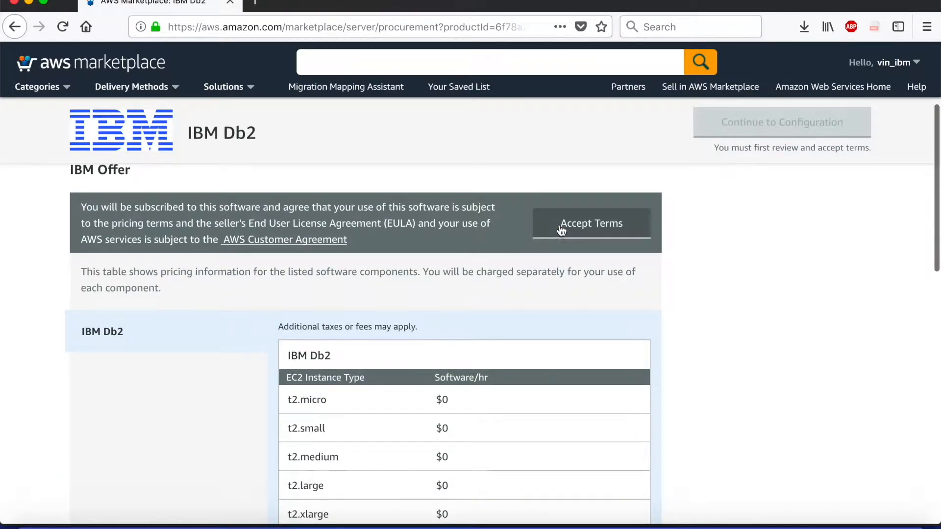
{"action": "left_click", "coordinate": [590, 224]}
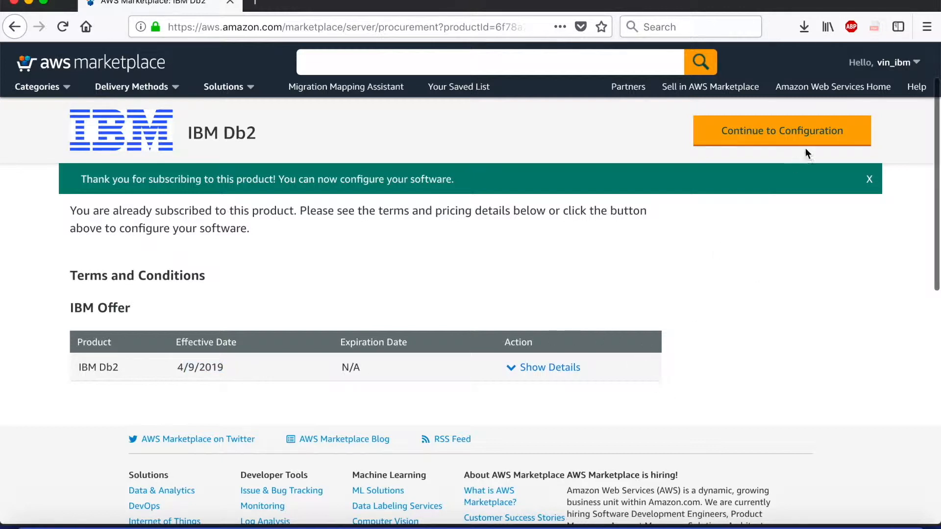
Review the 64-bit AMI, Developer-C 11.1.4.4, US East (N. Virginia) configuration and continue to launch.
{"action": "left_click", "coordinate": [781, 130]}
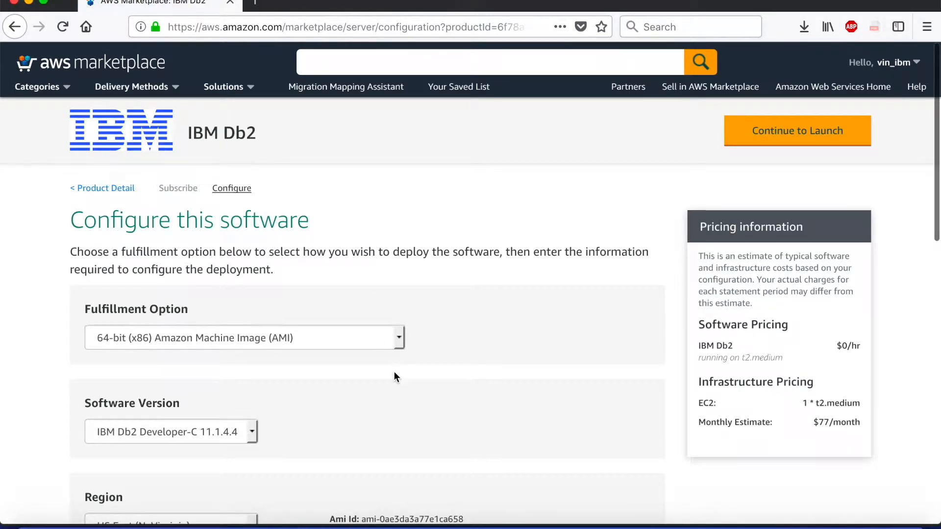
{"action": "scroll", "scroll_direction": "down", "scroll_amount": 3}
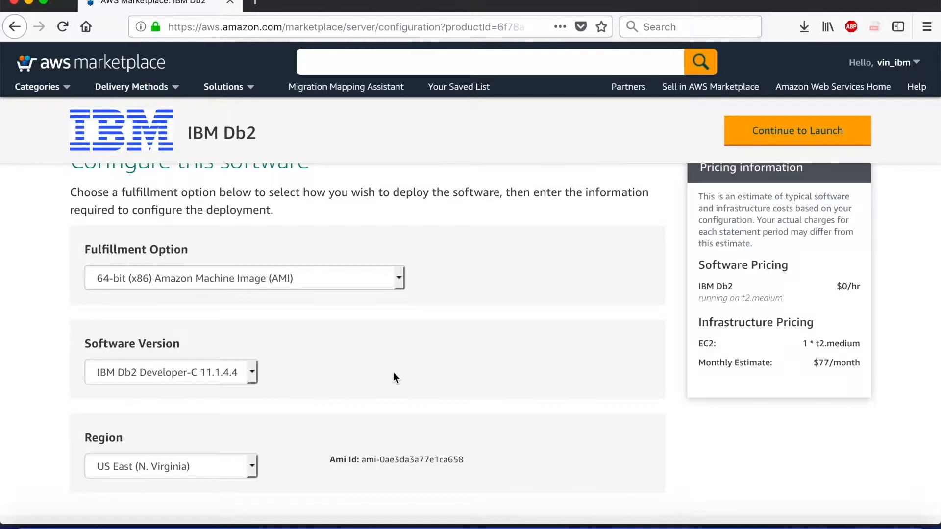
{"action": "scroll", "scroll_direction": "down", "scroll_amount": 3}
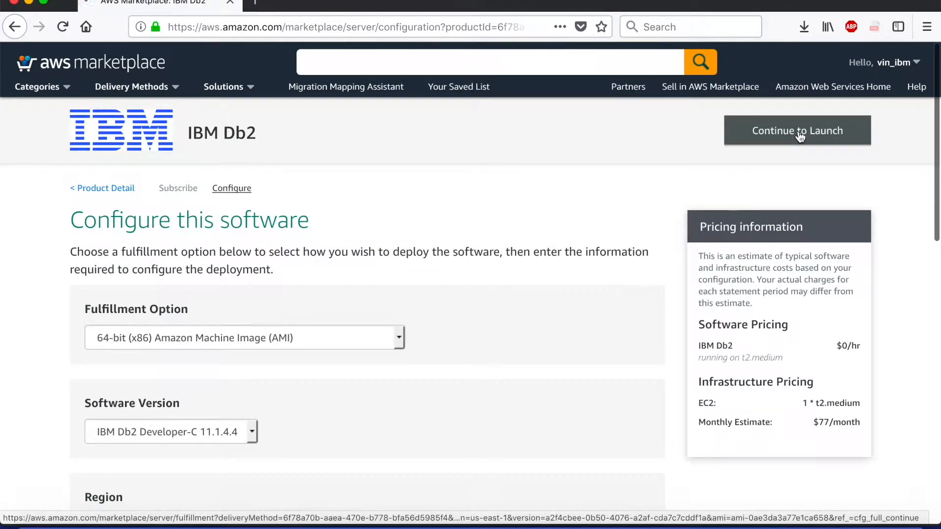
{"action": "left_click", "coordinate": [797, 131]}
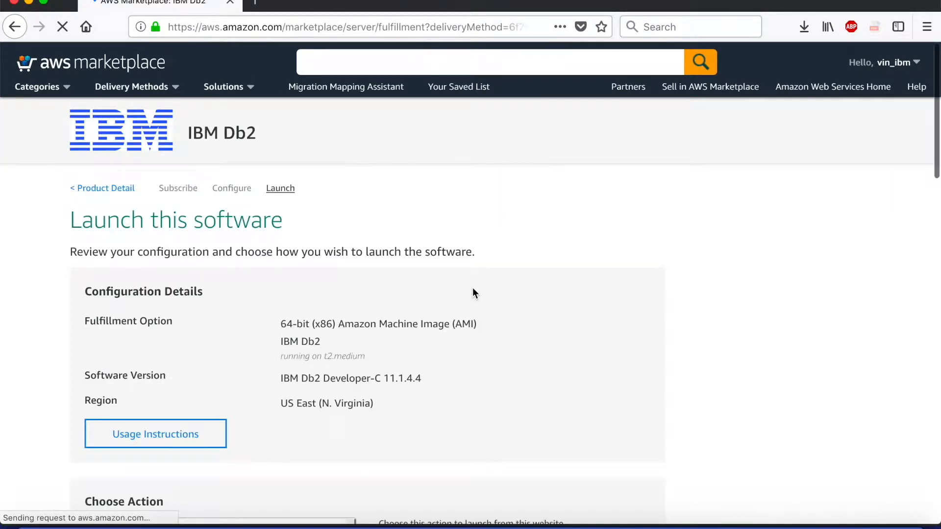
{"action": "scroll", "scroll_direction": "down", "scroll_amount": 3}
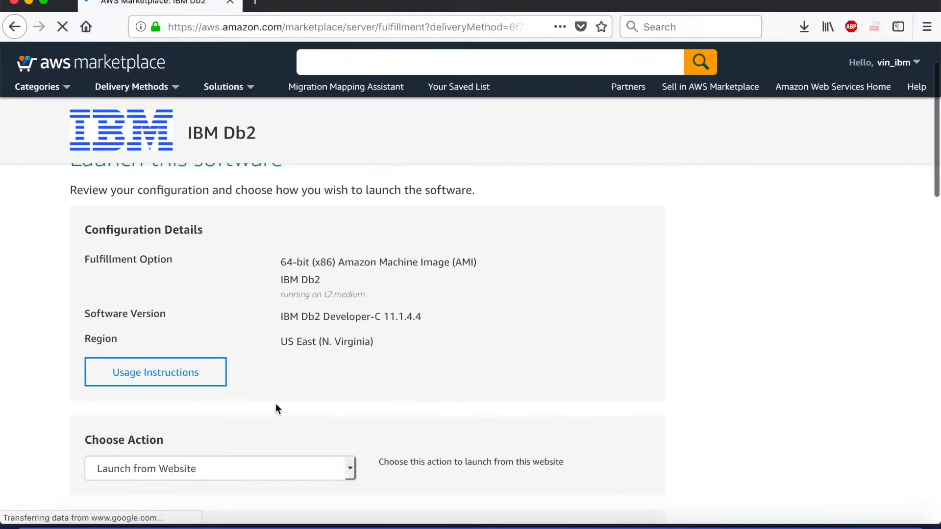
{"action": "left_click", "coordinate": [155, 372]}
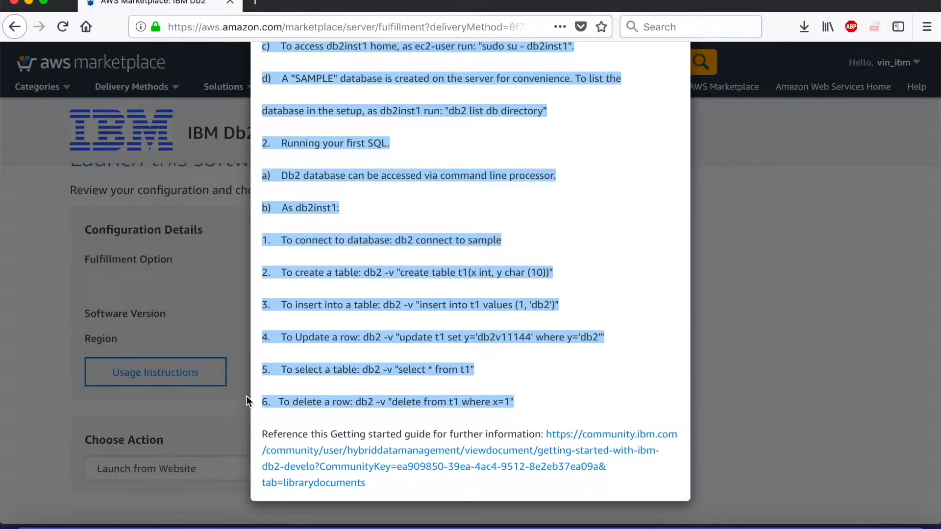
{"action": "mouse_move", "coordinate": [124, 512]}
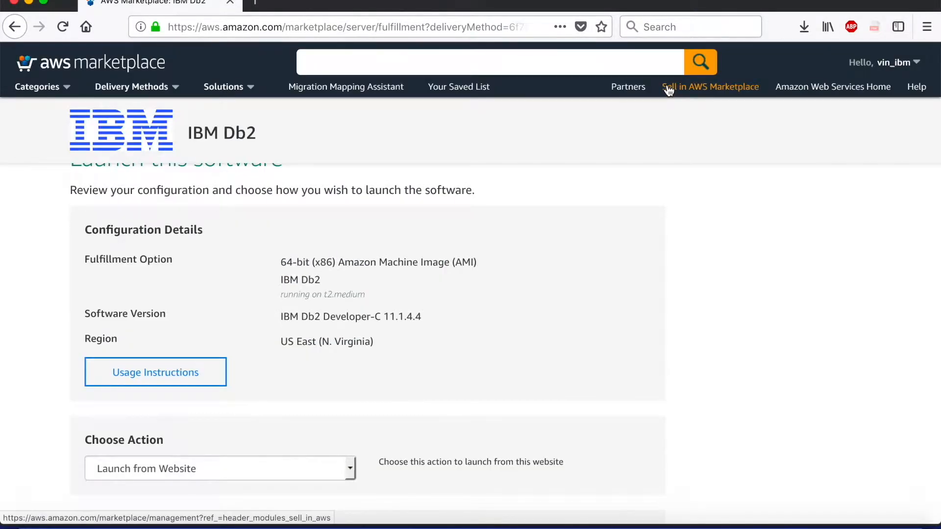
Keep Launch from Website, choose default VPC vpc-a0058eda and a subnet, then go create a key pair in EC2.
{"action": "scroll", "scroll_direction": "down", "scroll_amount": 3}
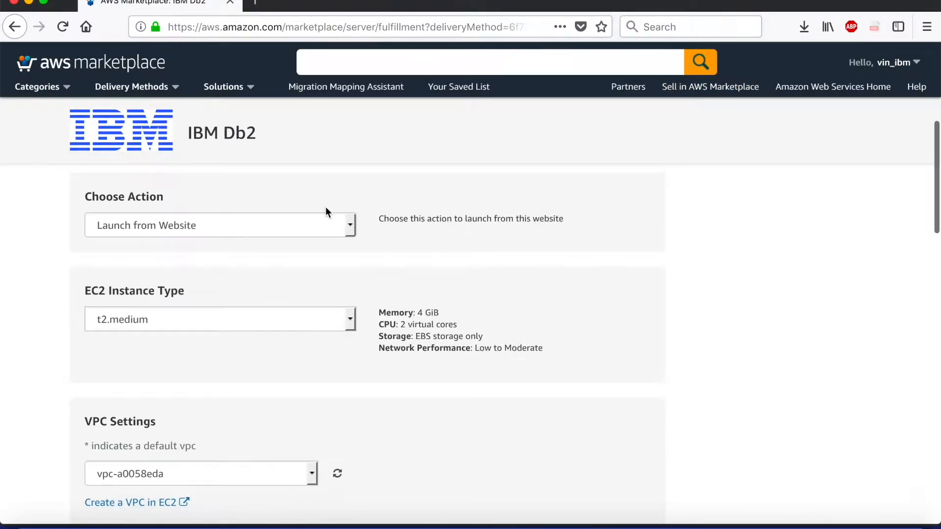
{"action": "left_click", "coordinate": [220, 225]}
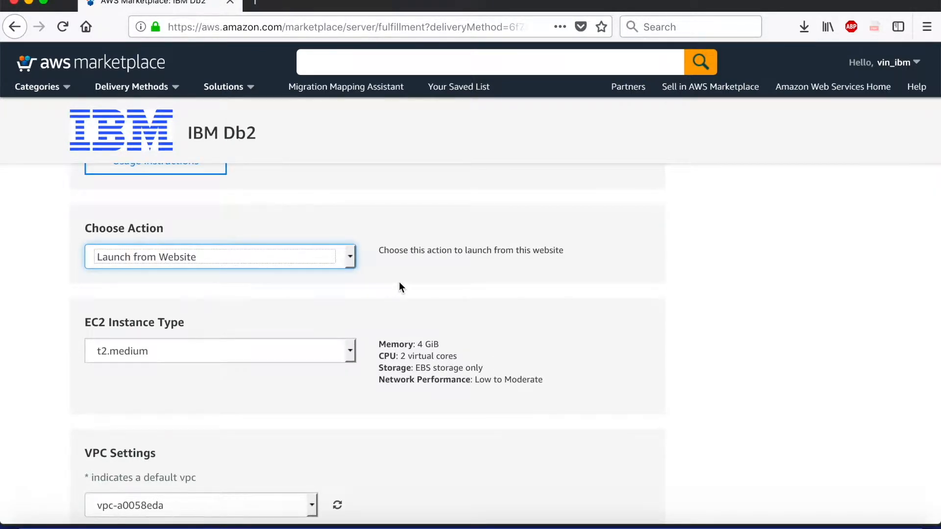
{"action": "left_click", "coordinate": [221, 351]}
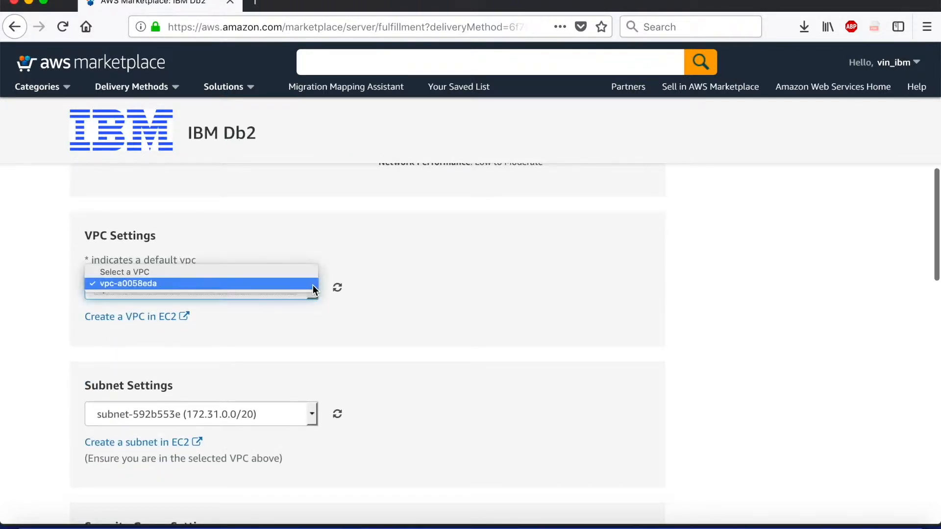
{"action": "left_click", "coordinate": [201, 284]}
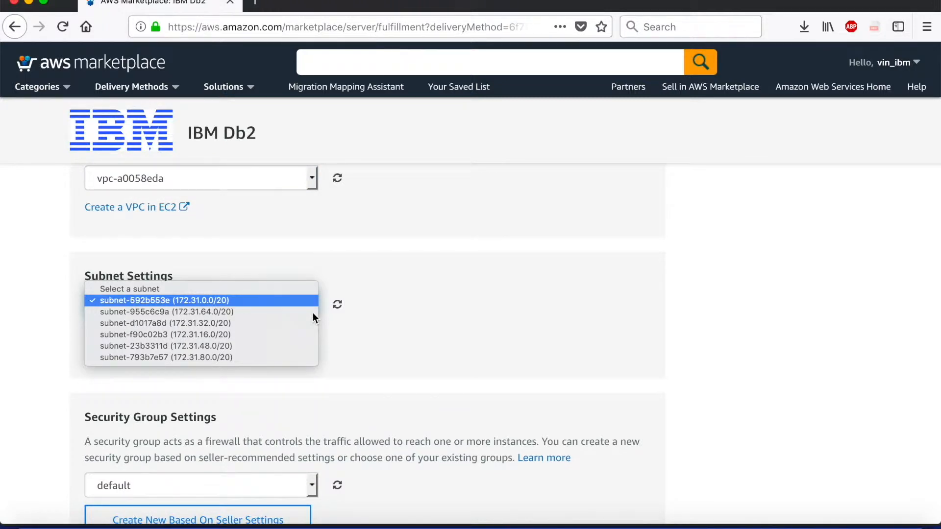
{"action": "left_click", "coordinate": [164, 312]}
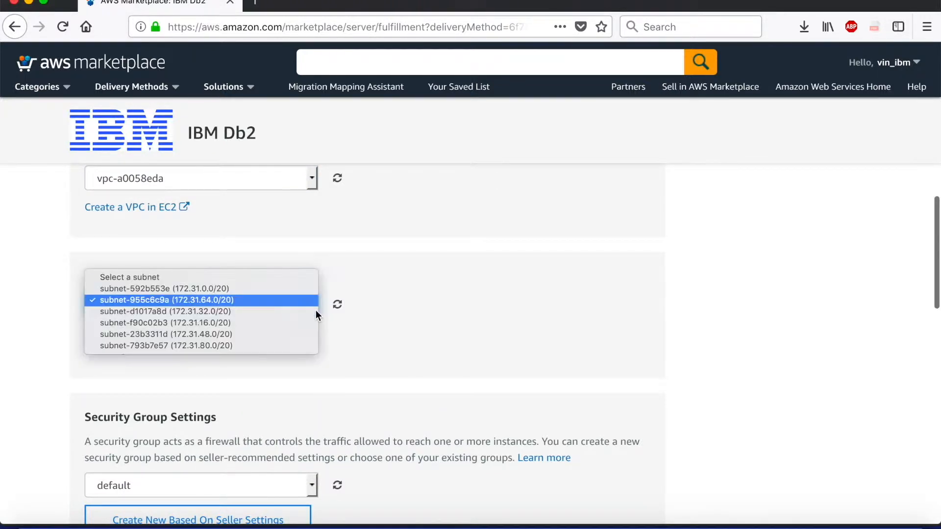
{"action": "left_click", "coordinate": [160, 288]}
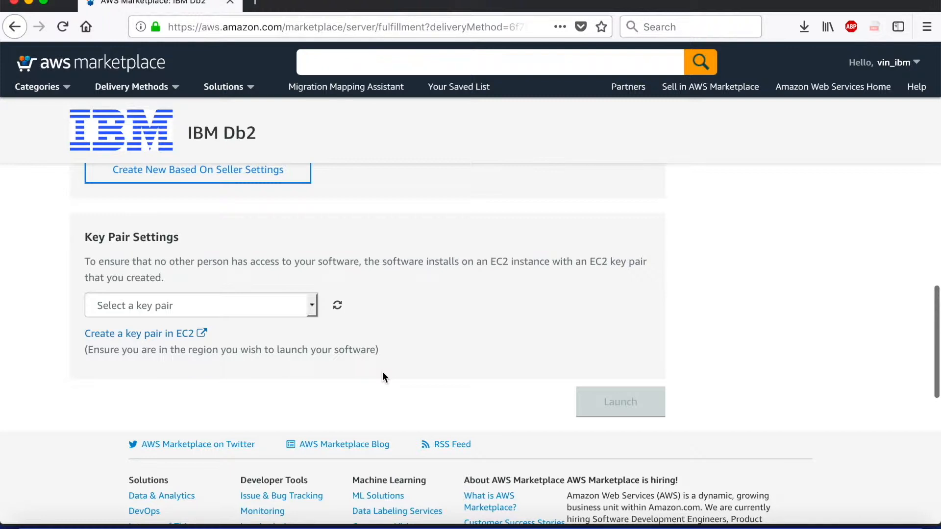
{"action": "left_click", "coordinate": [200, 305]}
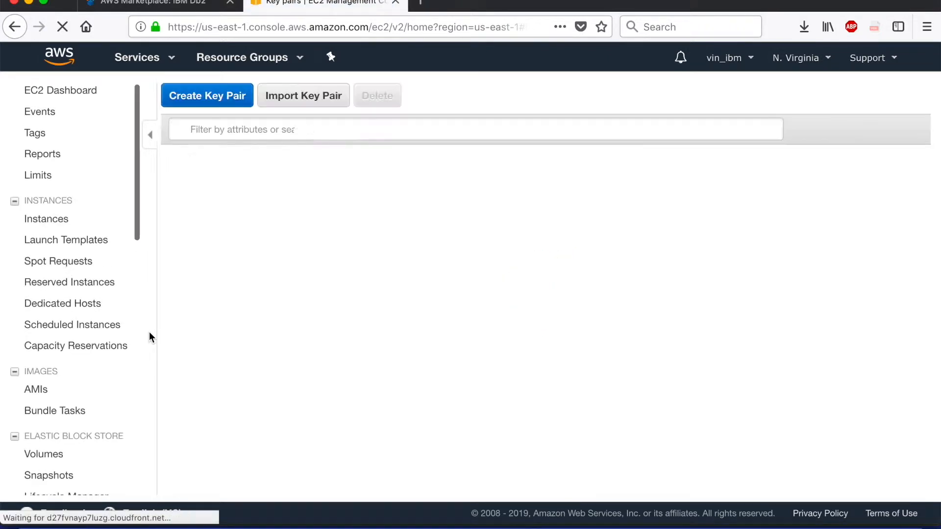
Create the db2 key pair and save db2.pem into a new db2_aws folder in Documents.
{"action": "left_click", "coordinate": [207, 95]}
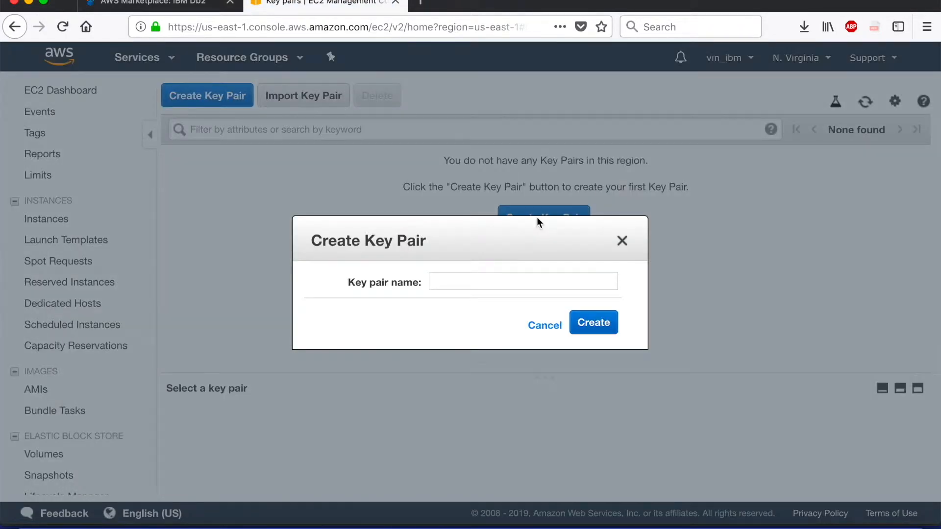
{"action": "type", "text": "d"}
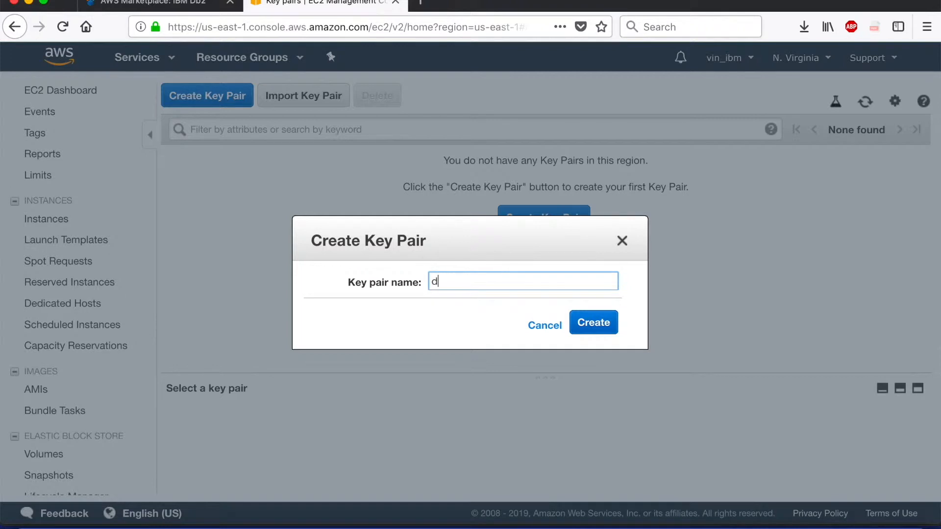
{"action": "left_click", "coordinate": [592, 322]}
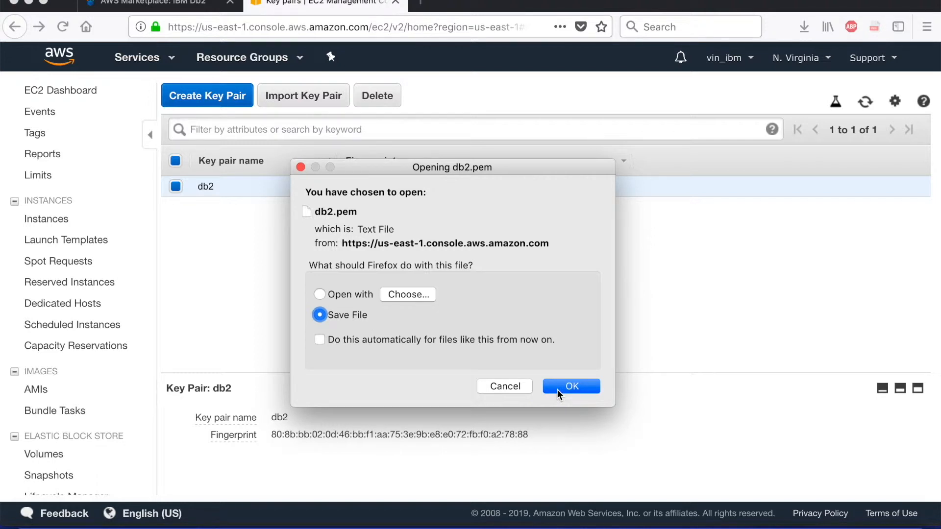
{"action": "left_click", "coordinate": [570, 386]}
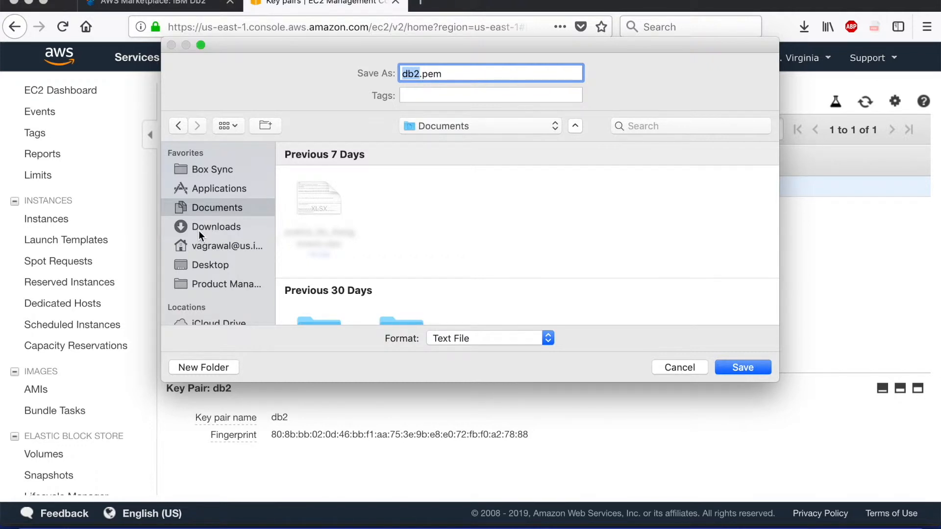
{"action": "mouse_move", "coordinate": [222, 367]}
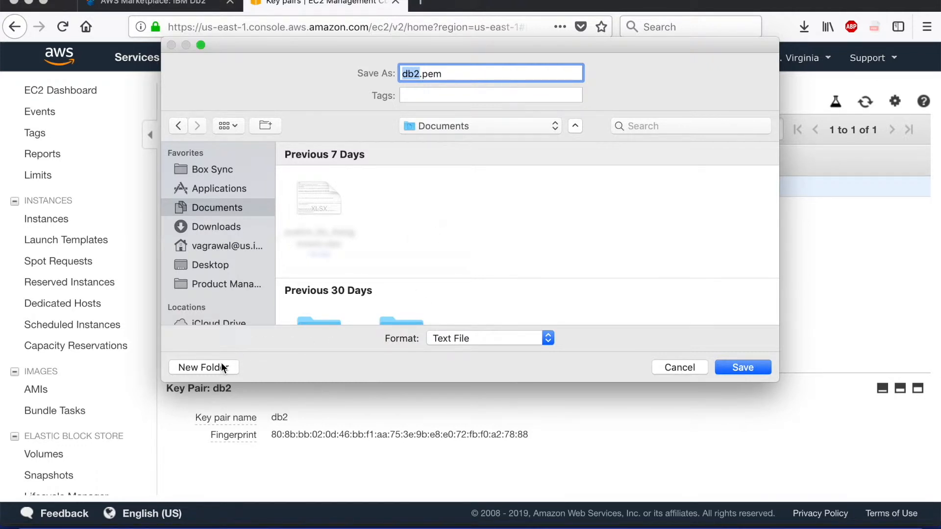
{"action": "left_click", "coordinate": [202, 367]}
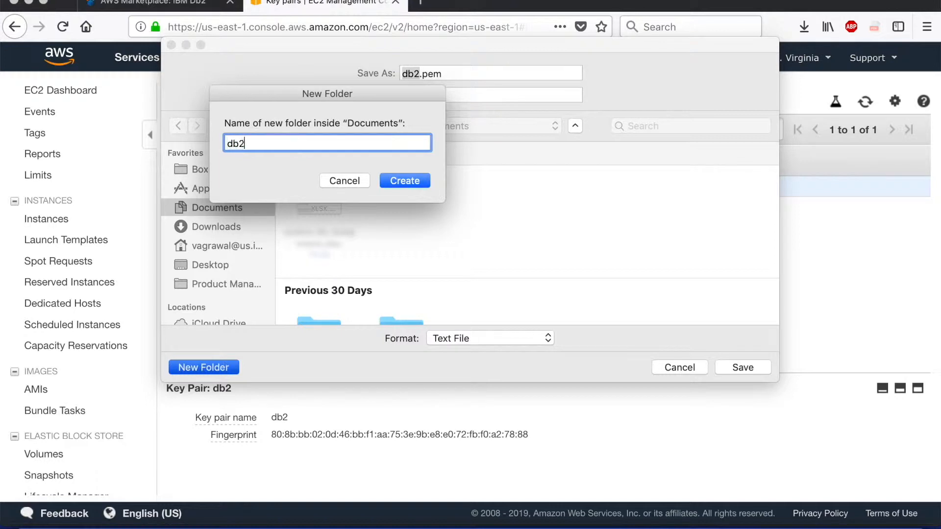
{"action": "type", "text": "_aws"}
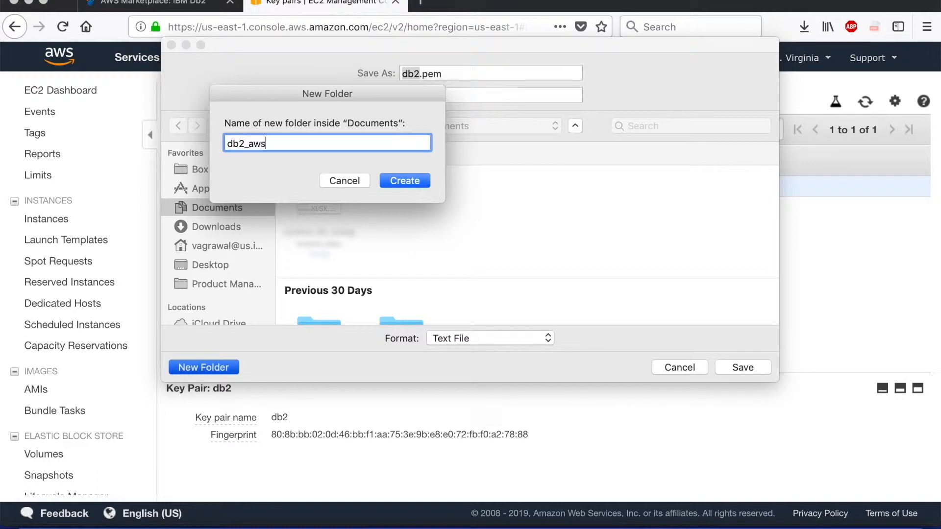
{"action": "left_click", "coordinate": [404, 181]}
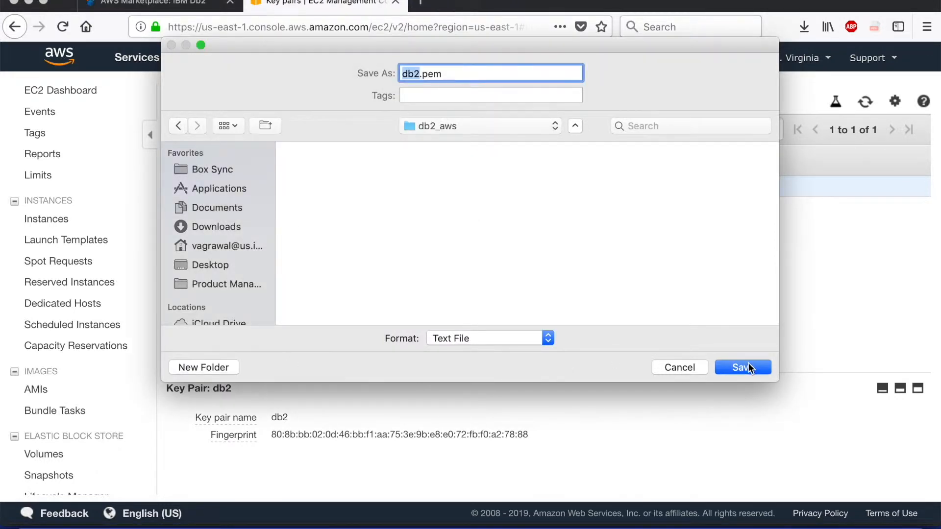
{"action": "left_click", "coordinate": [742, 367]}
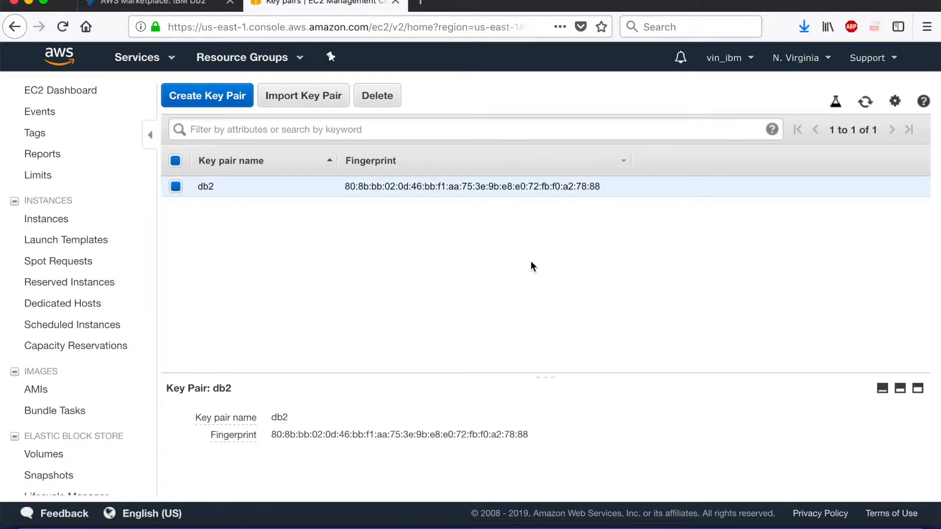
{"action": "mouse_move", "coordinate": [215, 215]}
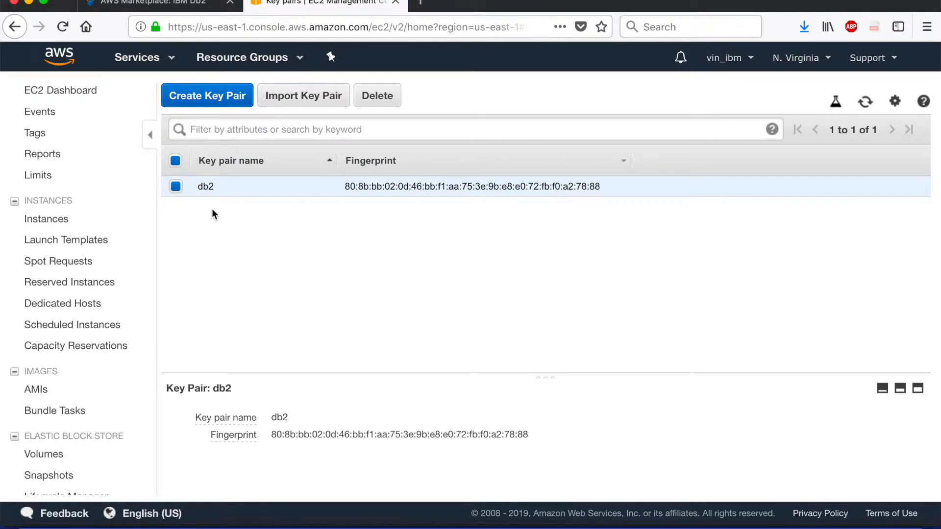
{"action": "mouse_move", "coordinate": [176, 11]}
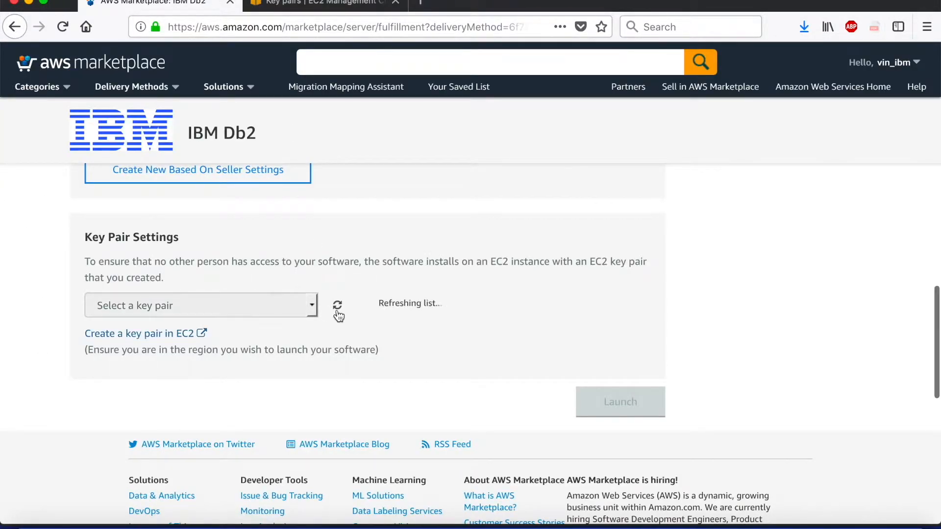
Select the db2 key pair in Marketplace and launch the IBM Db2 instance.
{"action": "left_click", "coordinate": [201, 305]}
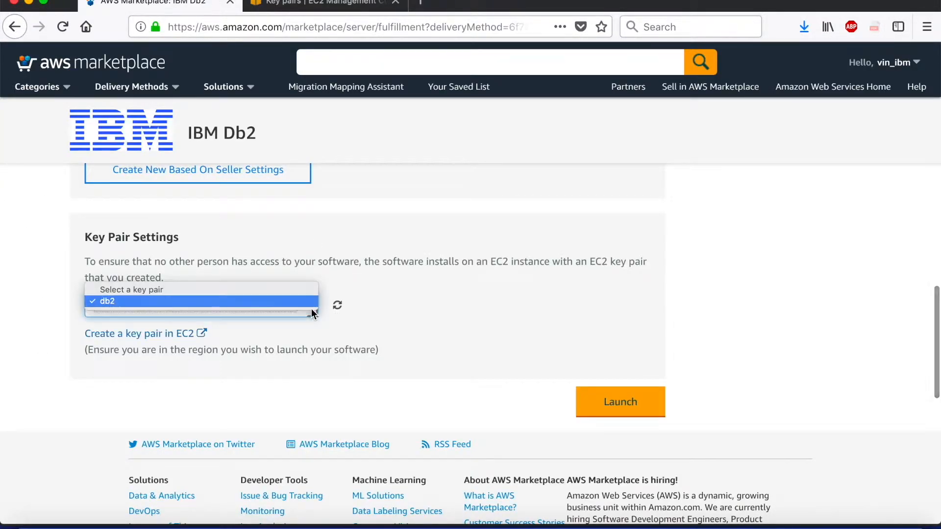
{"action": "left_click", "coordinate": [106, 301]}
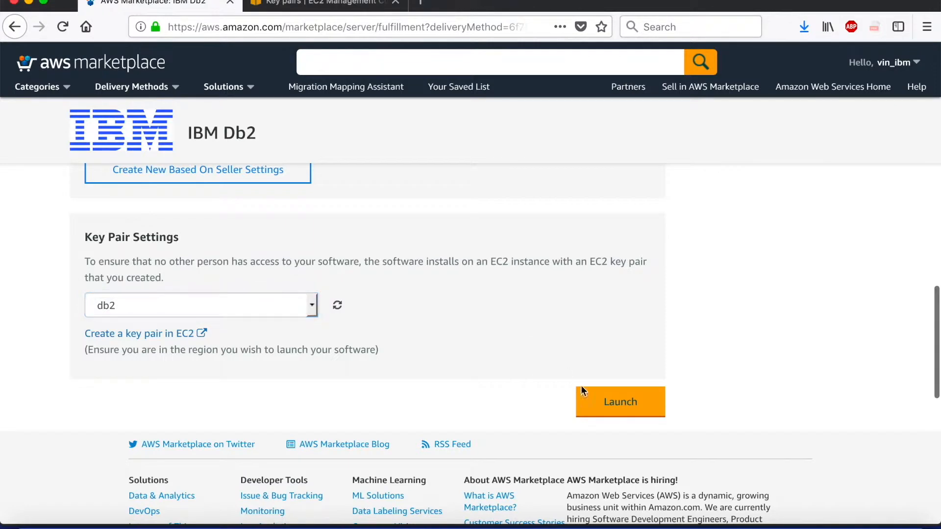
{"action": "left_click", "coordinate": [619, 402]}
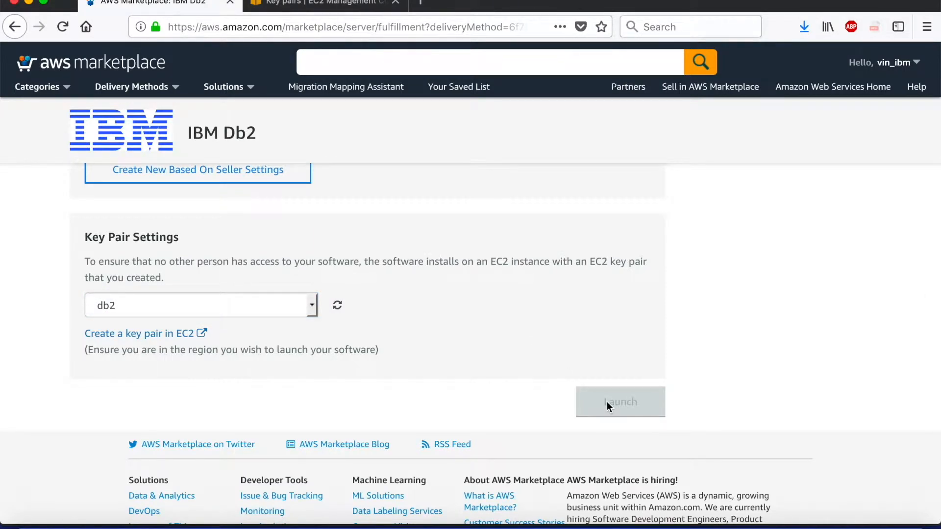
{"action": "left_click", "coordinate": [619, 402]}
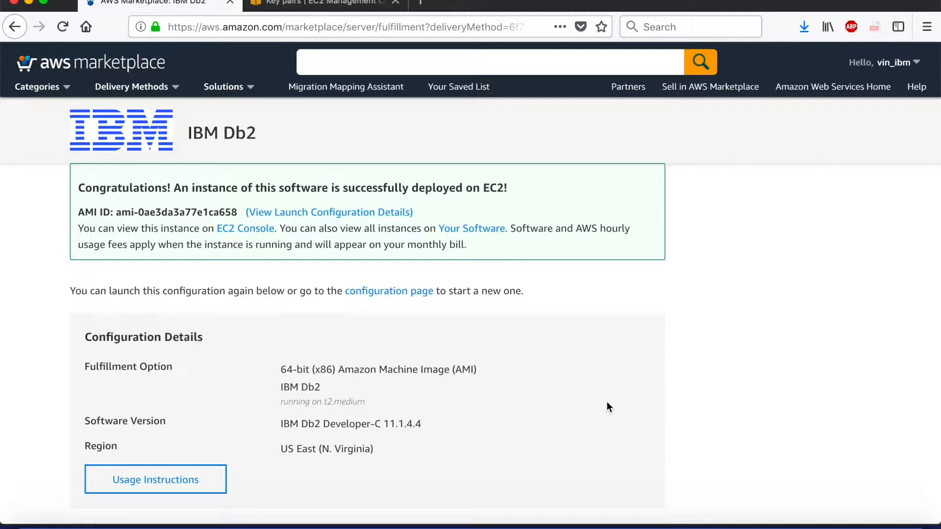
{"action": "mouse_move", "coordinate": [311, 215]}
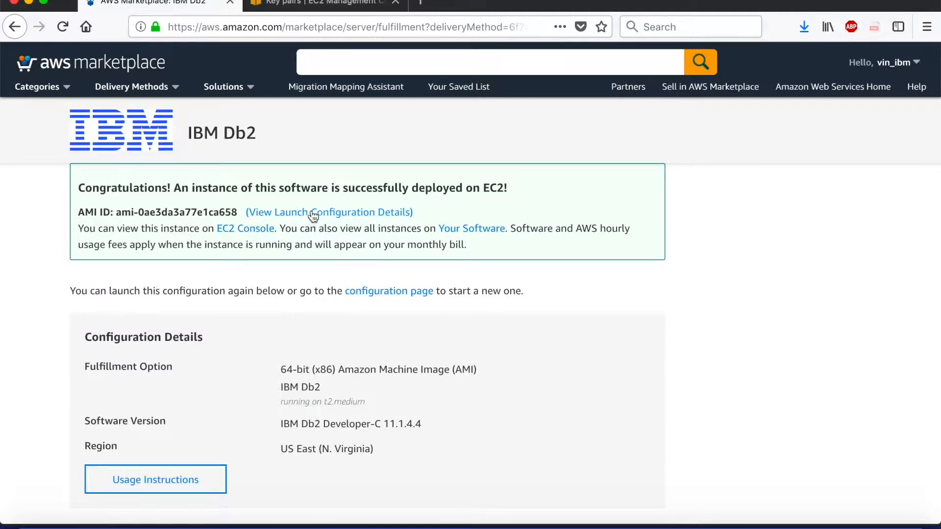
{"action": "mouse_move", "coordinate": [245, 229]}
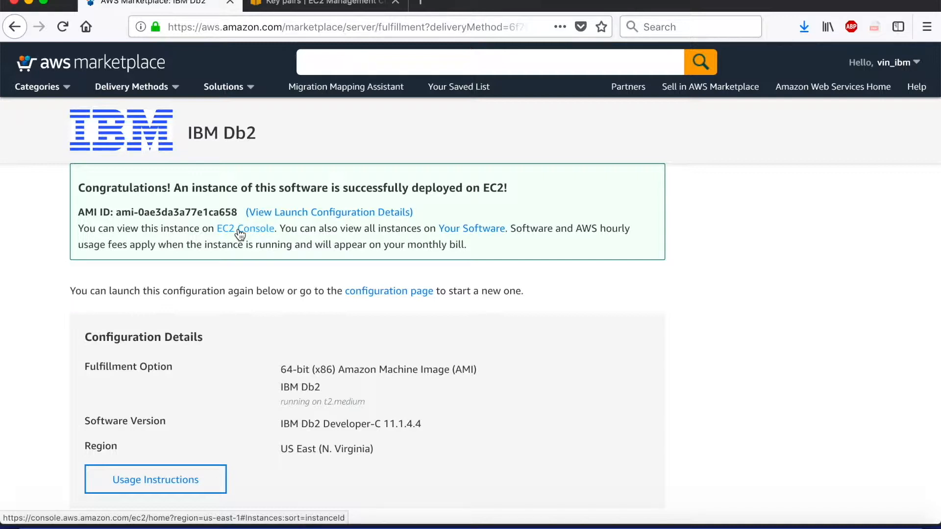
Follow the EC2 Console link from the deployment confirmation banner.
{"action": "left_click", "coordinate": [244, 228]}
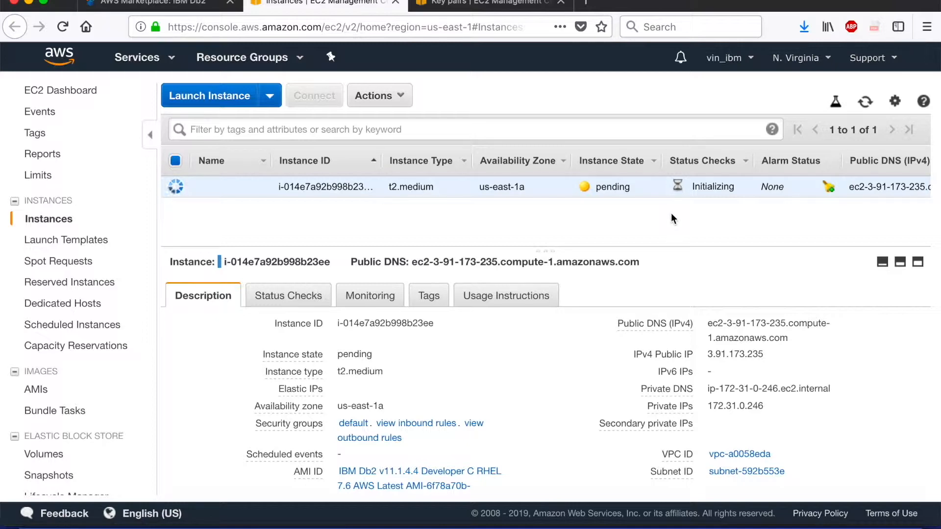
Scroll through the new t2.medium instance's Description details while it initializes.
{"action": "scroll", "scroll_direction": "down", "scroll_amount": 3}
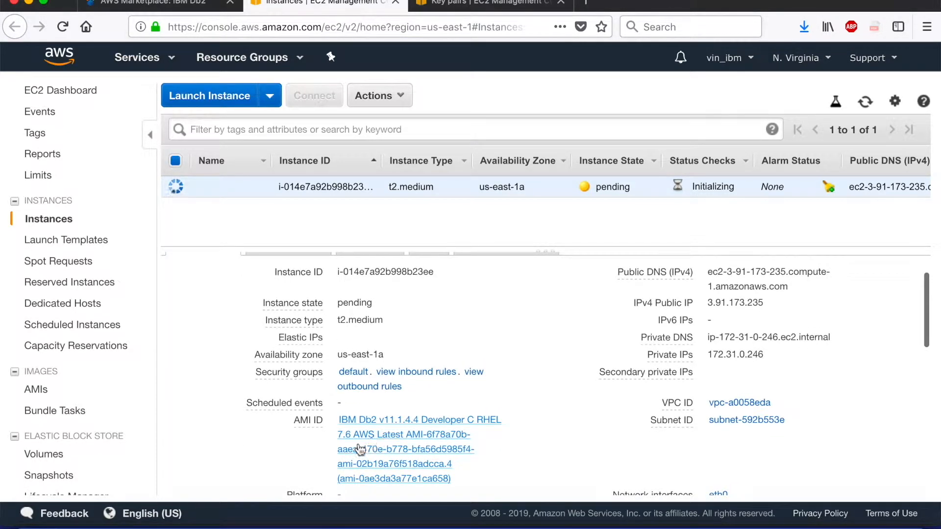
{"action": "scroll", "scroll_direction": "down", "scroll_amount": 3}
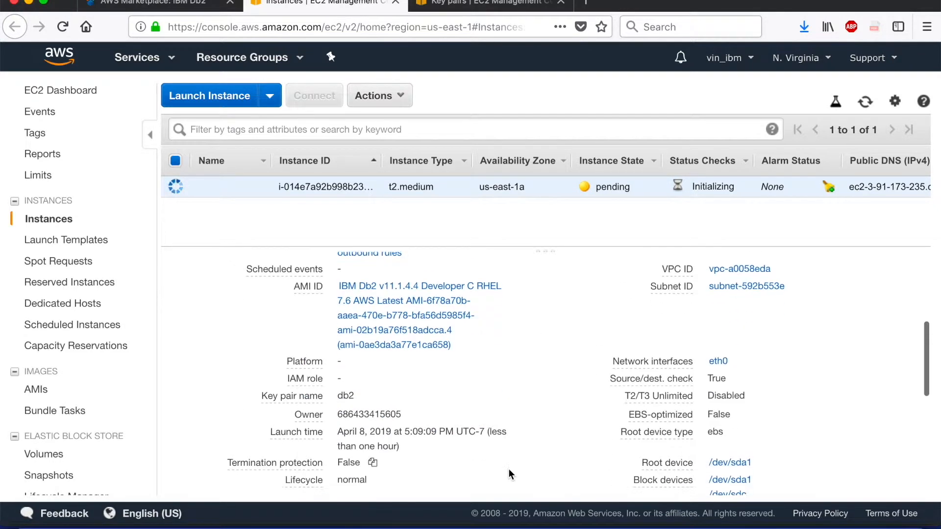
{"action": "scroll", "scroll_direction": "down", "scroll_amount": 3}
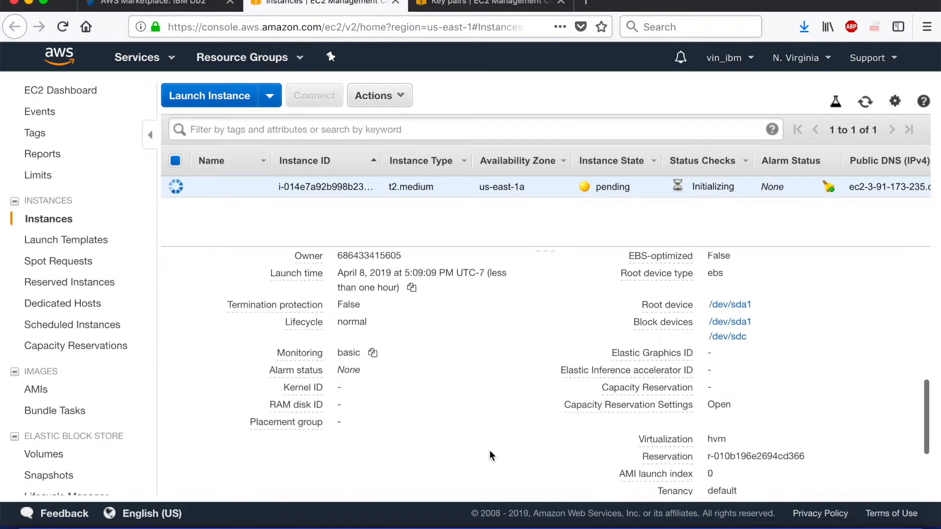
{"action": "scroll", "scroll_direction": "down", "scroll_amount": 3}
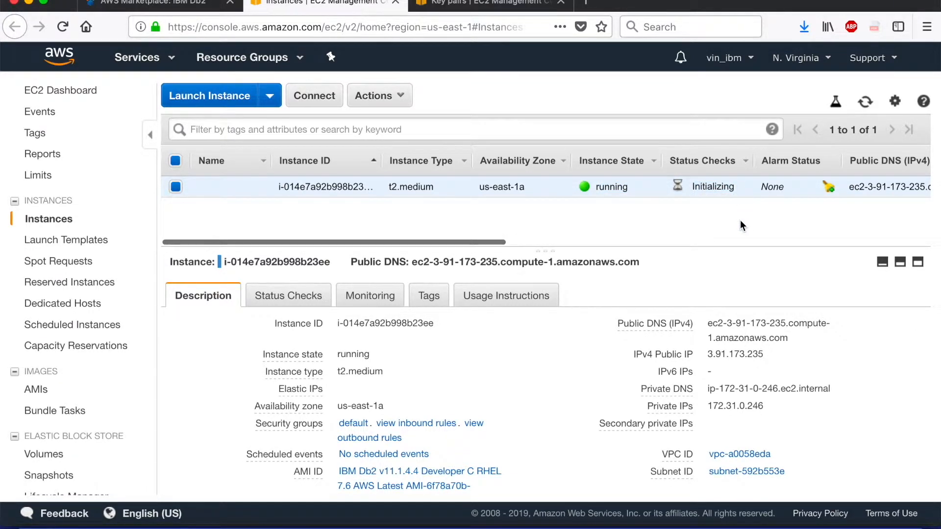
{"action": "mouse_move", "coordinate": [300, 233]}
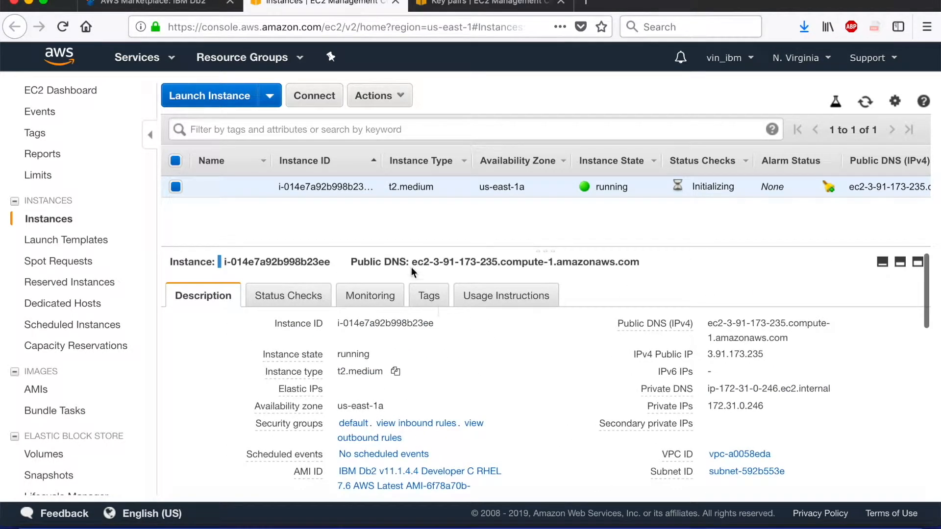
Bring up the Connect instructions for the running IBM Db2 instance.
{"action": "left_click", "coordinate": [313, 95]}
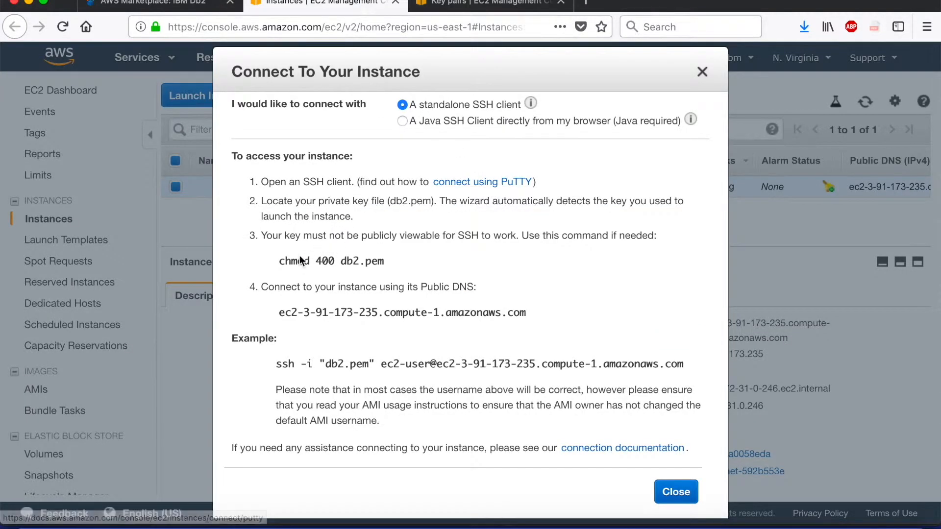
{"action": "mouse_move", "coordinate": [326, 291]}
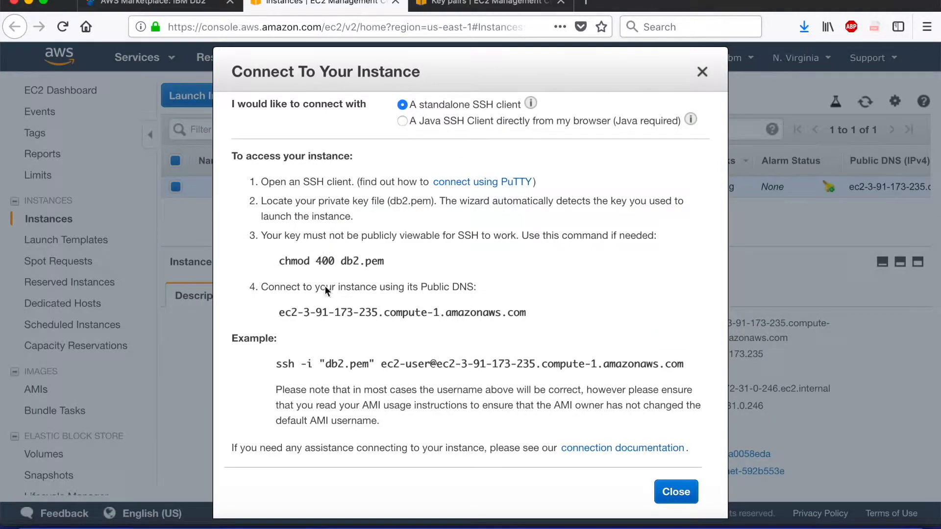
{"action": "mouse_move", "coordinate": [294, 376]}
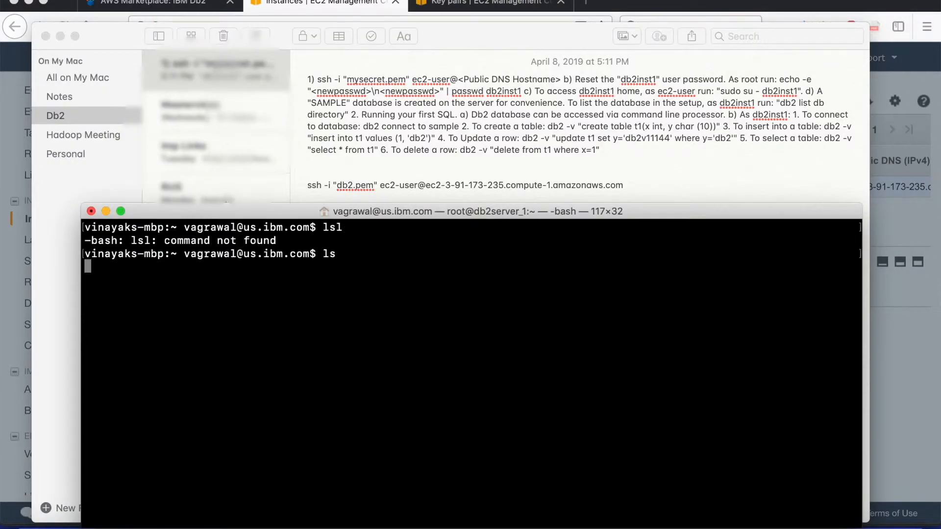
Change into Documents/db2_aws where db2.pem is stored and begin the ssh command.
{"action": "type", "text": "cd D"}
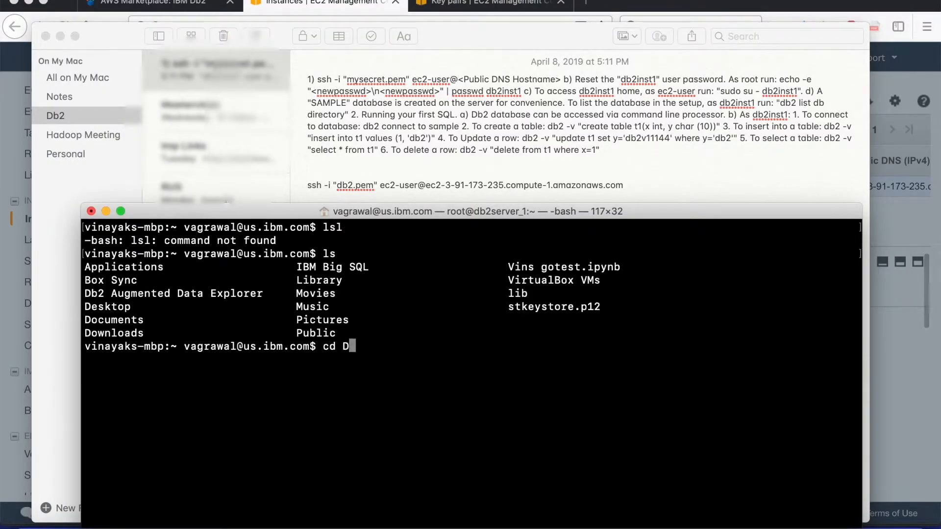
{"action": "key", "text": "Tab"}
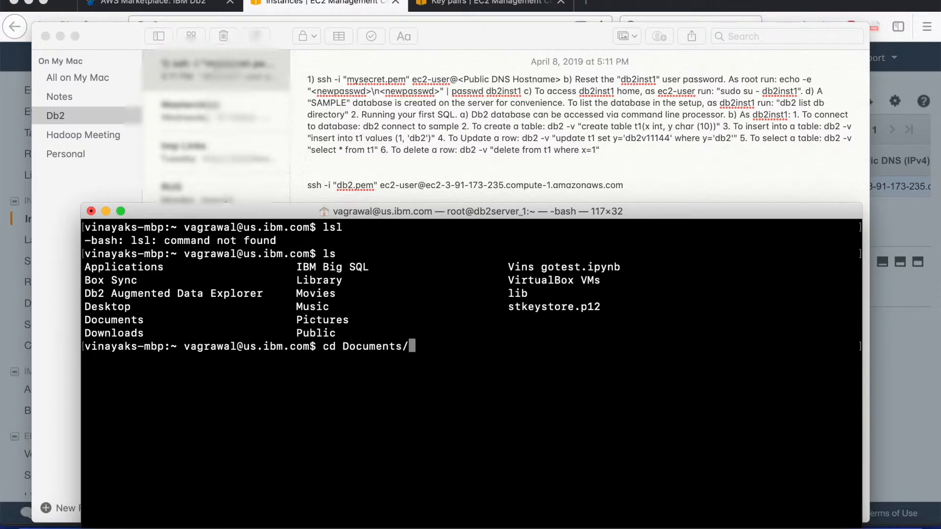
{"action": "type", "text": "db2_aws/"}
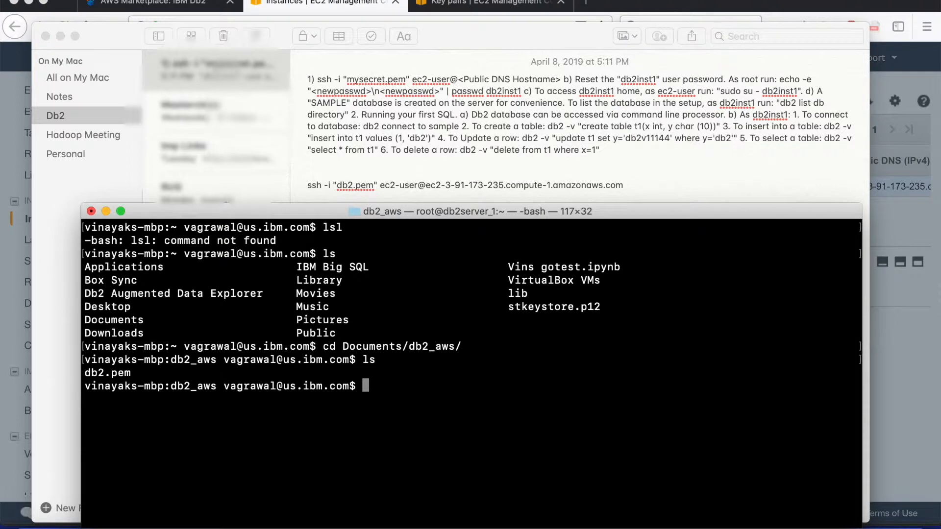
{"action": "type", "text": "ssh"}
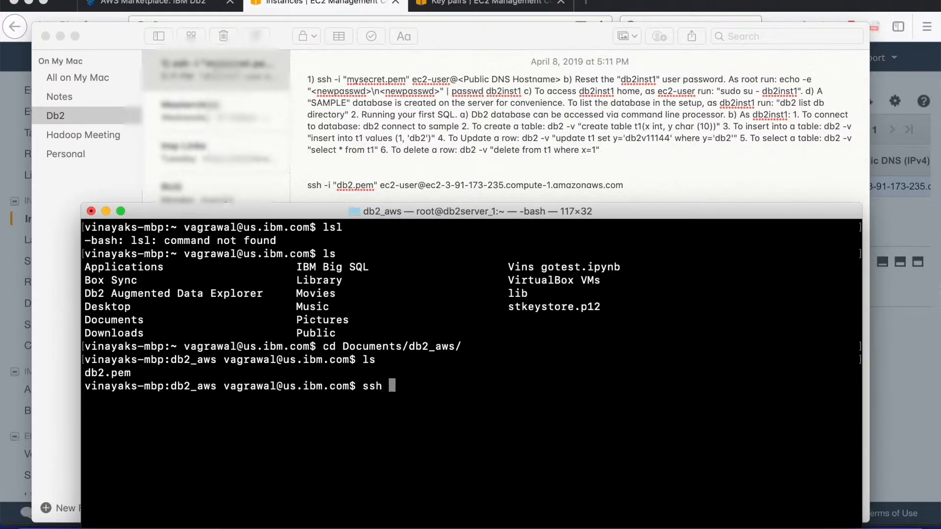
{"action": "type", "text": "-i"}
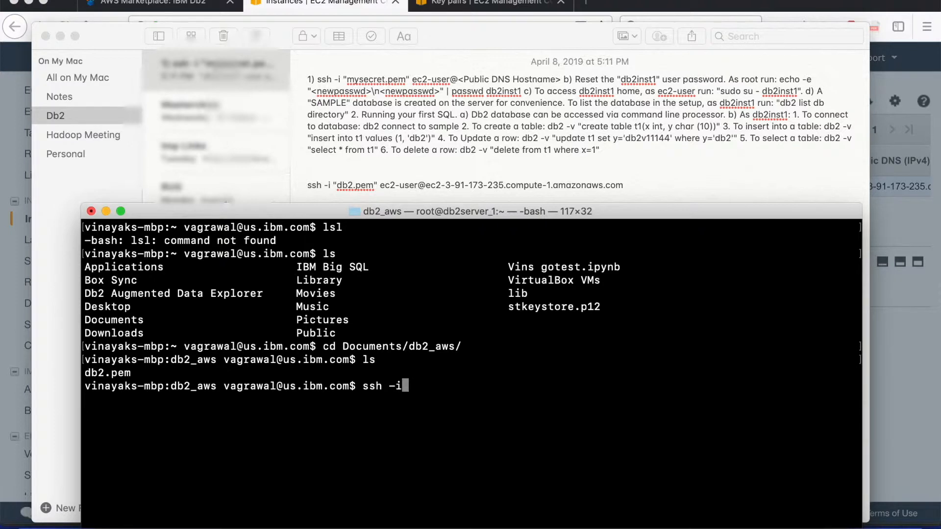
{"action": "type", "text": "\"dbn2.pem"}
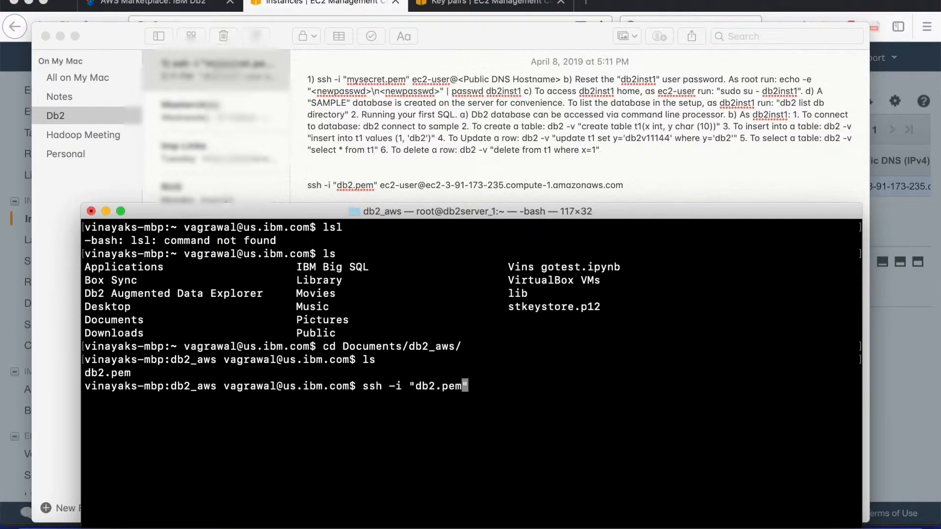
{"action": "type", "text": "eb"}
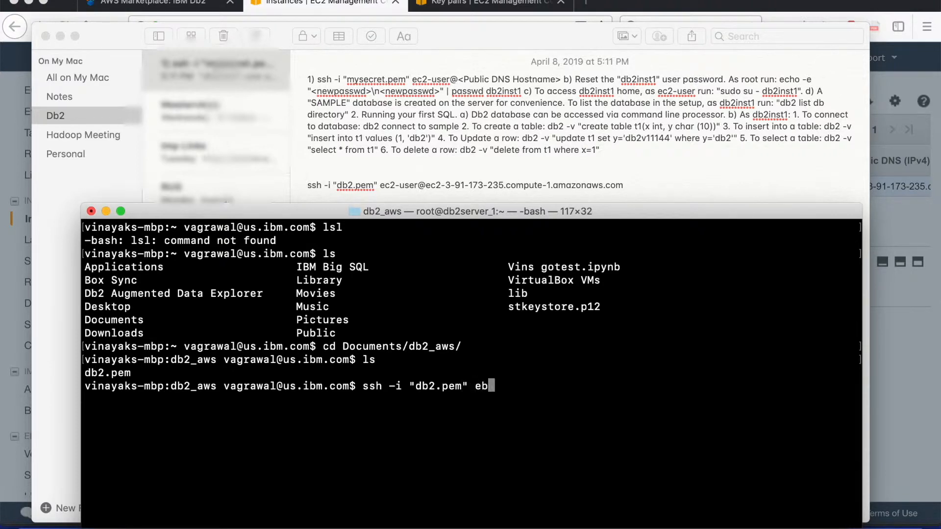
{"action": "type", "text": "c2-"}
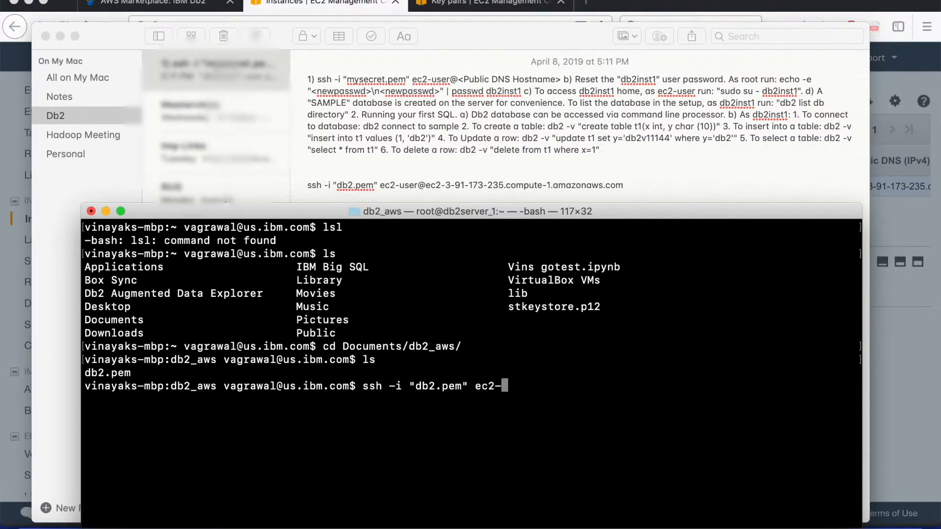
{"action": "type", "text": "user@"}
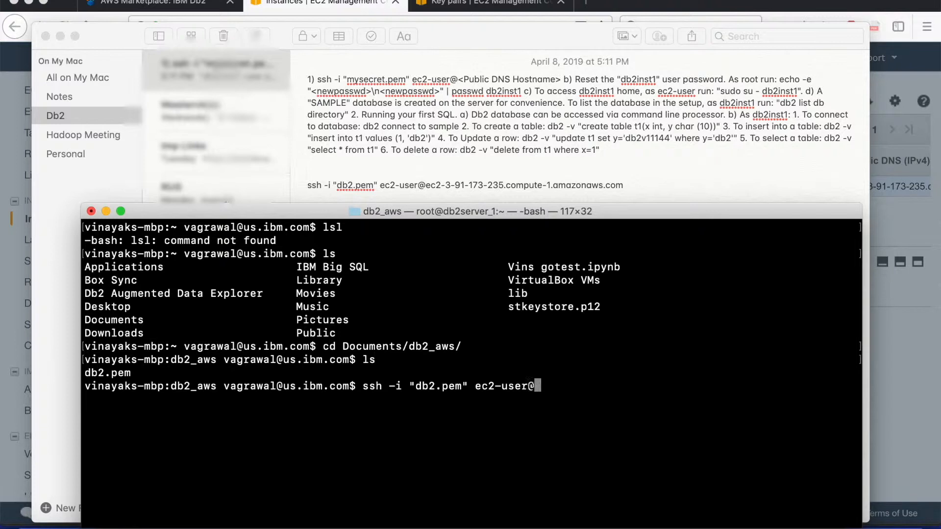
{"action": "type", "text": "ec2"}
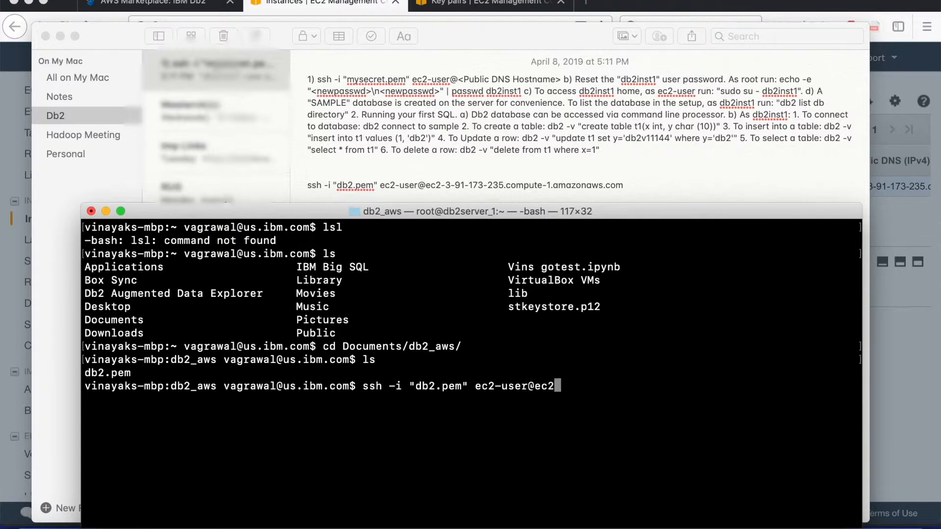
{"action": "type", "text": "-3"}
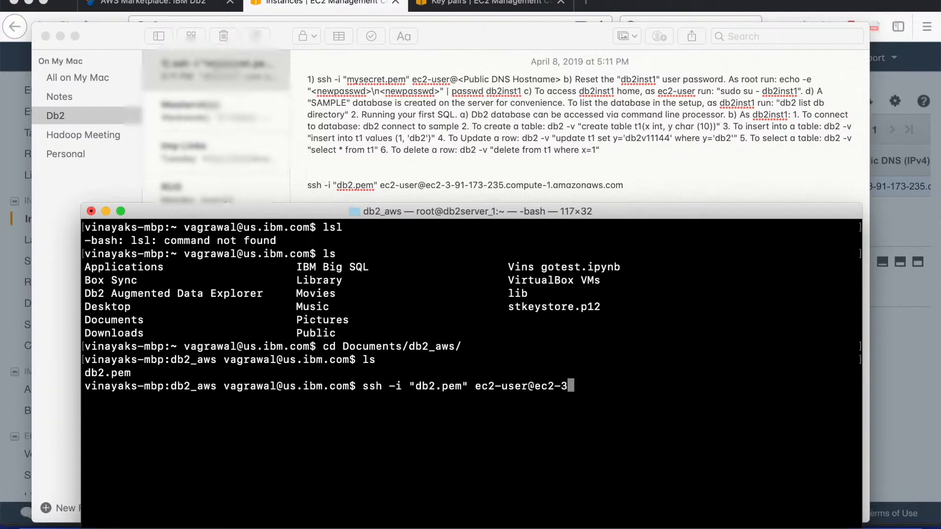
{"action": "type", "text": "91-1"}
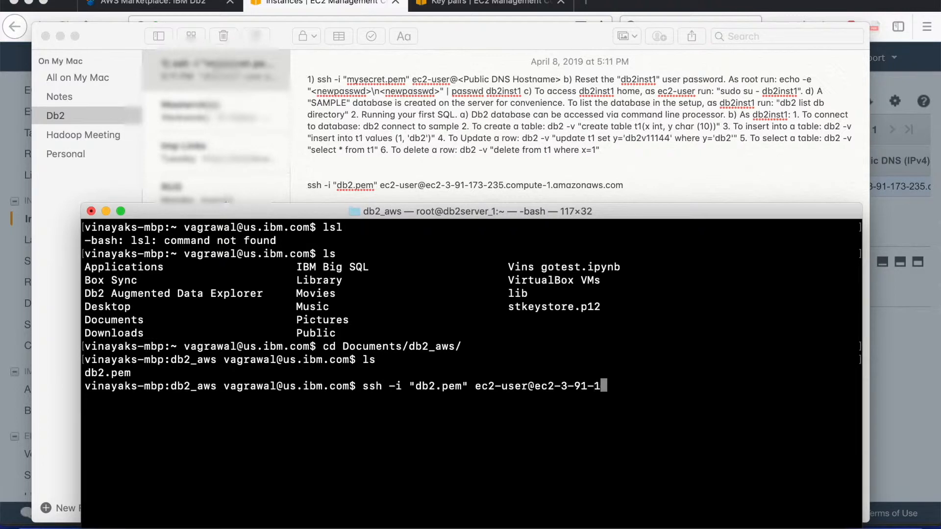
{"action": "type", "text": "73-"}
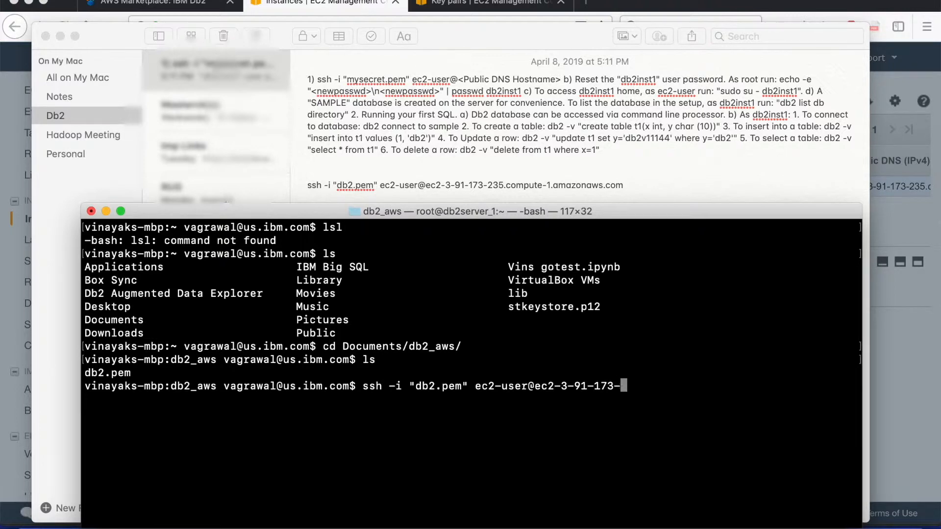
{"action": "type", "text": "235"}
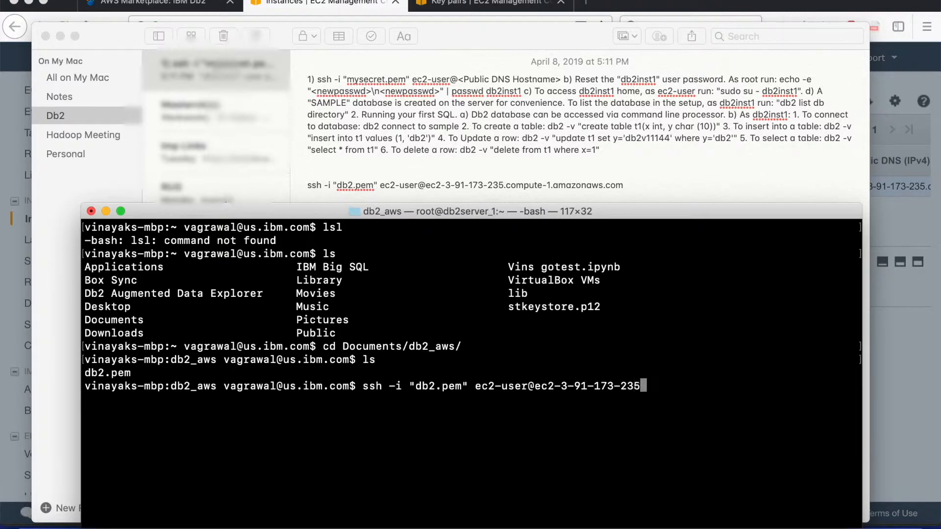
{"action": "type", "text": ".compute"}
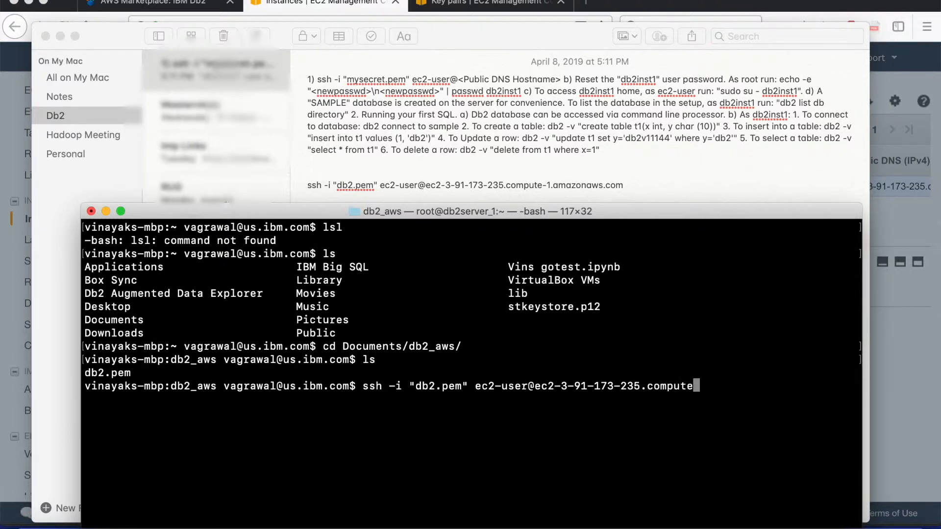
{"action": "type", "text": "-1.a"}
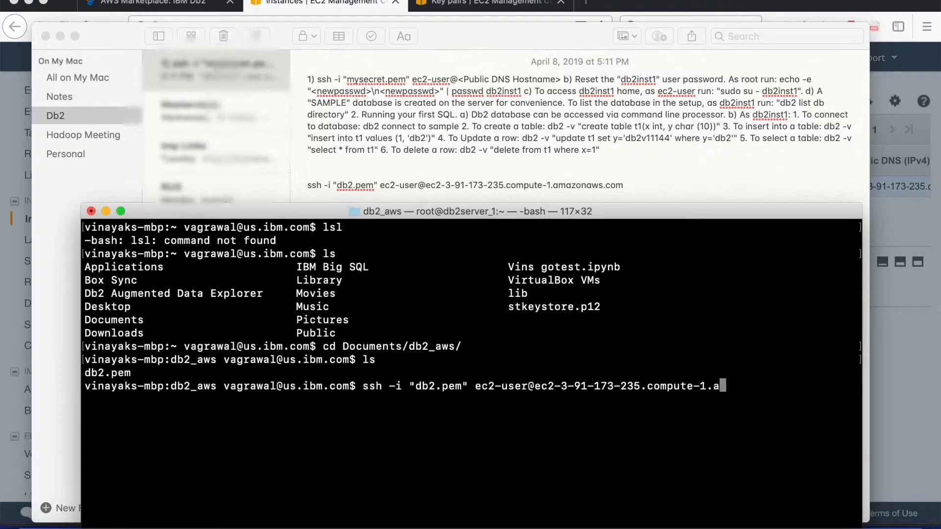
{"action": "type", "text": "mazonaws.com"}
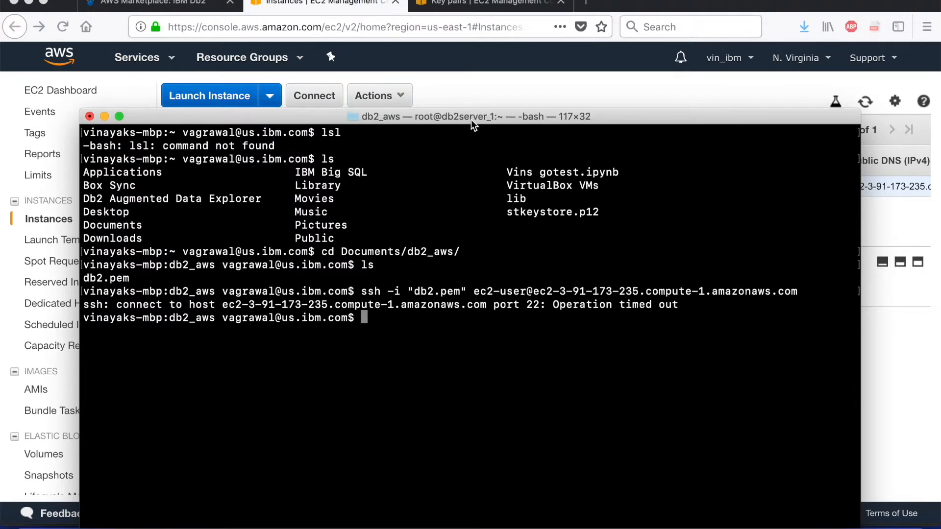
{"action": "mouse_move", "coordinate": [561, 313]}
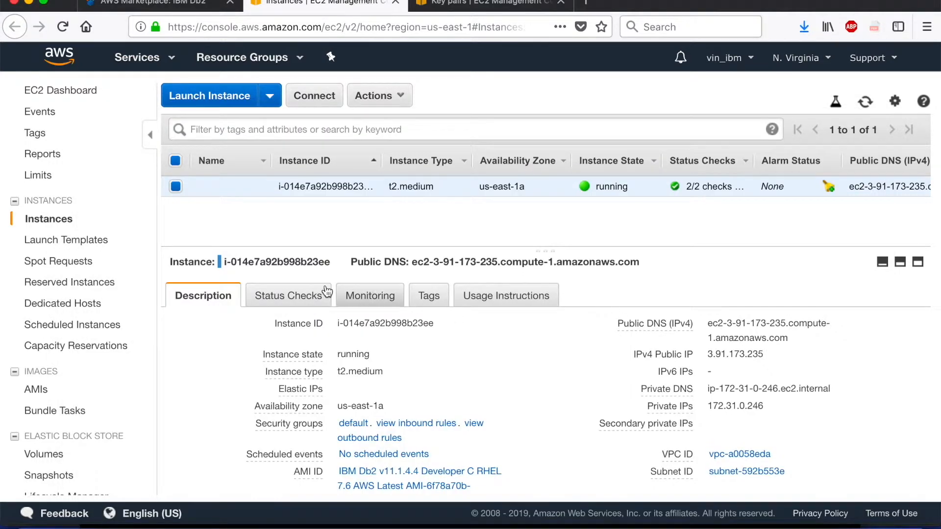
Review the running Db2 instance's Description details down to its default security group.
{"action": "scroll", "scroll_direction": "down", "scroll_amount": 3}
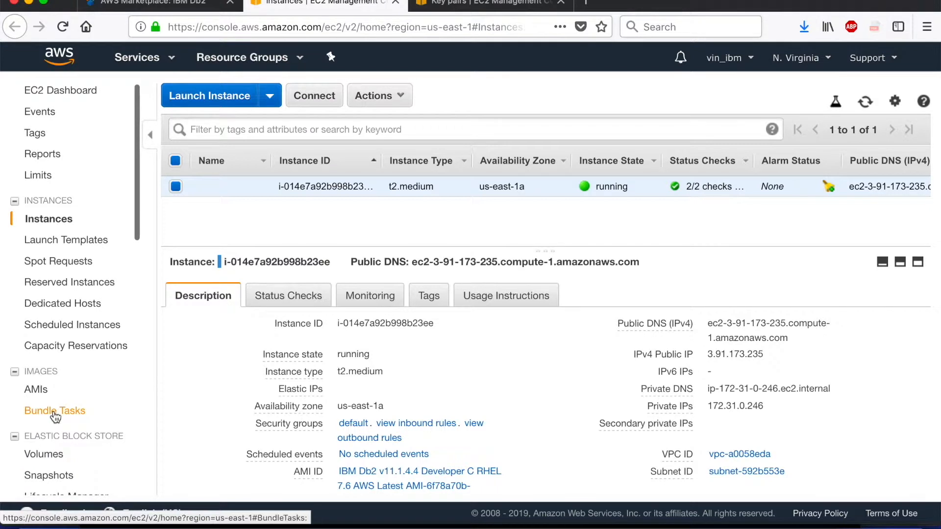
{"action": "scroll", "scroll_direction": "down", "scroll_amount": 3}
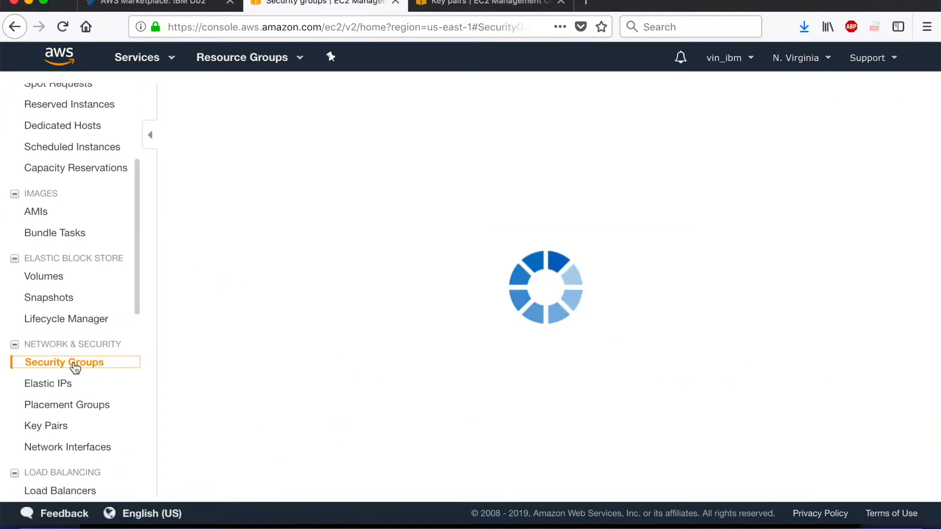
Select the default security group and start editing its Inbound rules.
{"action": "left_click", "coordinate": [63, 362]}
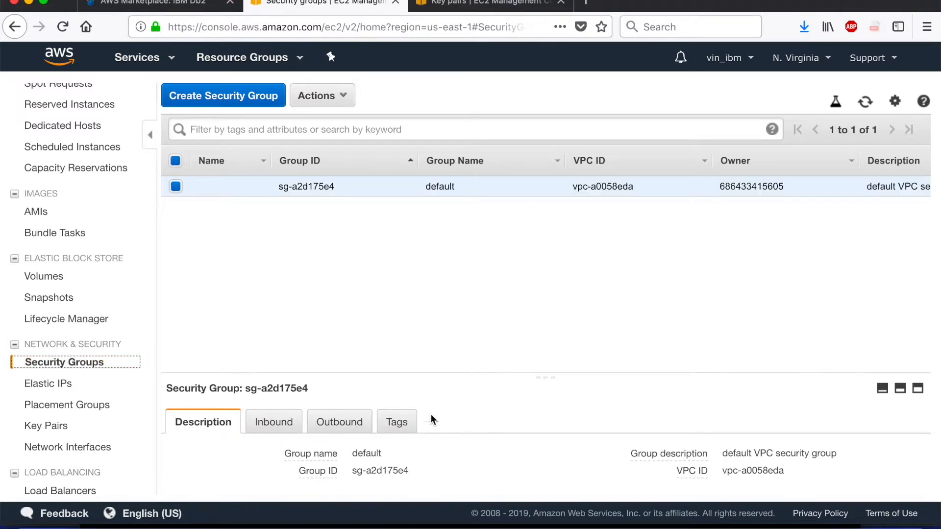
{"action": "left_click", "coordinate": [273, 421]}
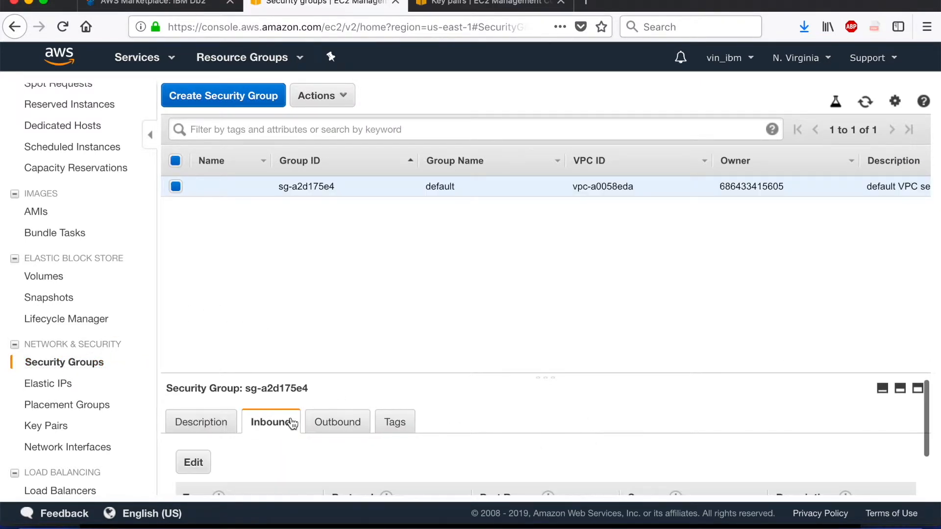
{"action": "scroll", "scroll_direction": "down", "scroll_amount": 3}
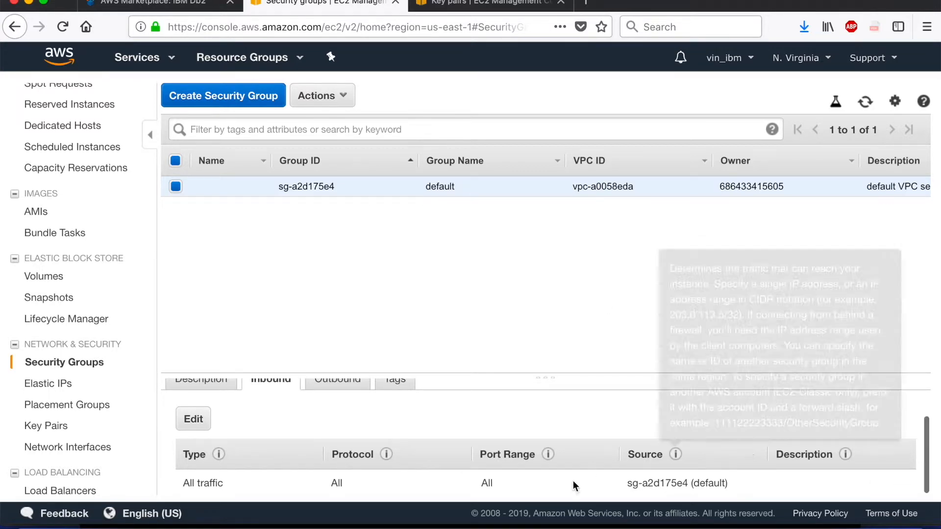
{"action": "left_click", "coordinate": [193, 418]}
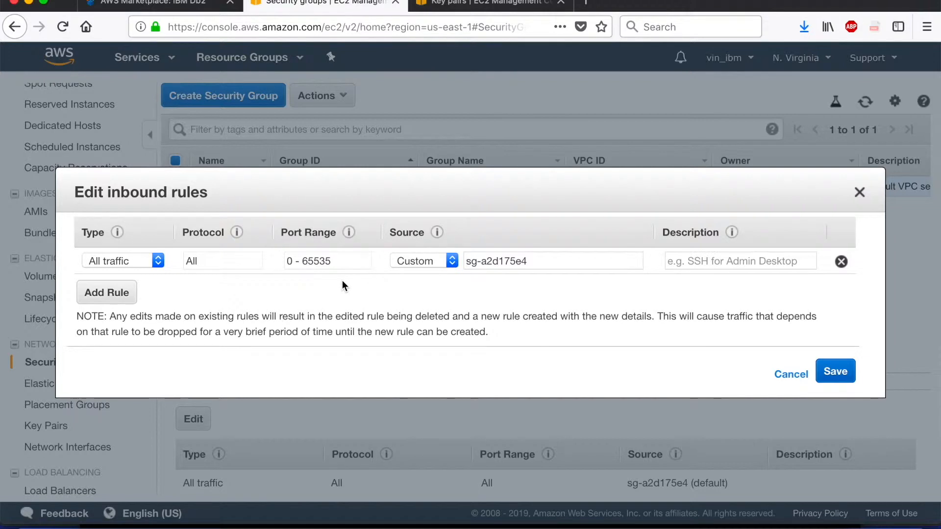
Save an All traffic rule with Source My IP described 'ssh from my laptop', then return to Terminal.
{"action": "left_click", "coordinate": [423, 261]}
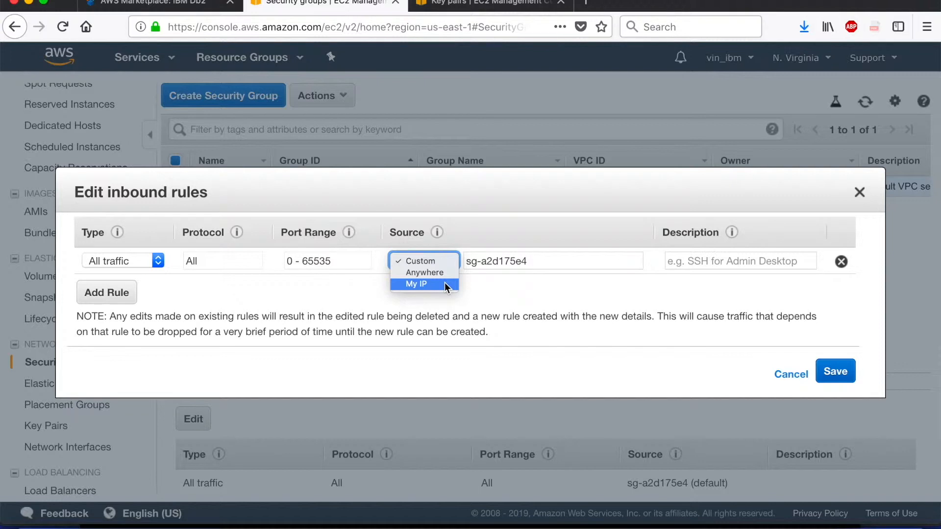
{"action": "left_click", "coordinate": [415, 285]}
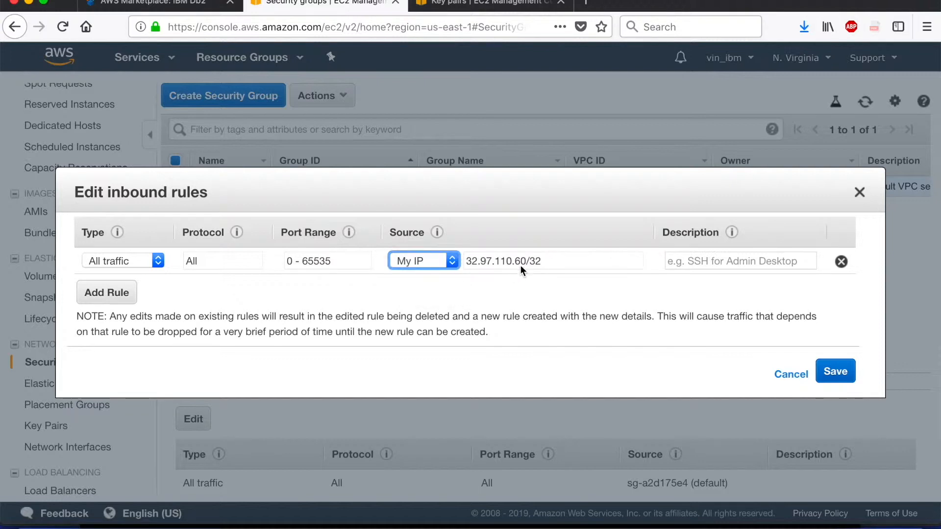
{"action": "mouse_move", "coordinate": [795, 340]}
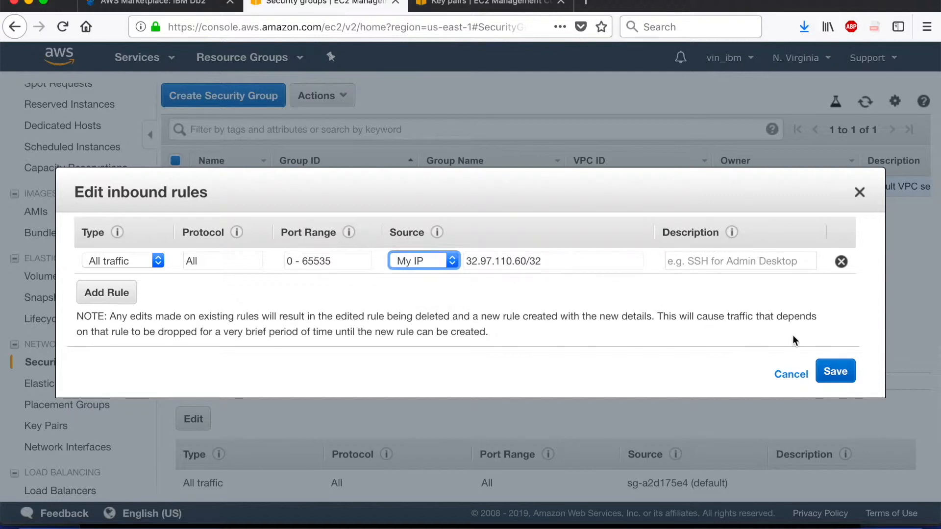
{"action": "left_click", "coordinate": [740, 261]}
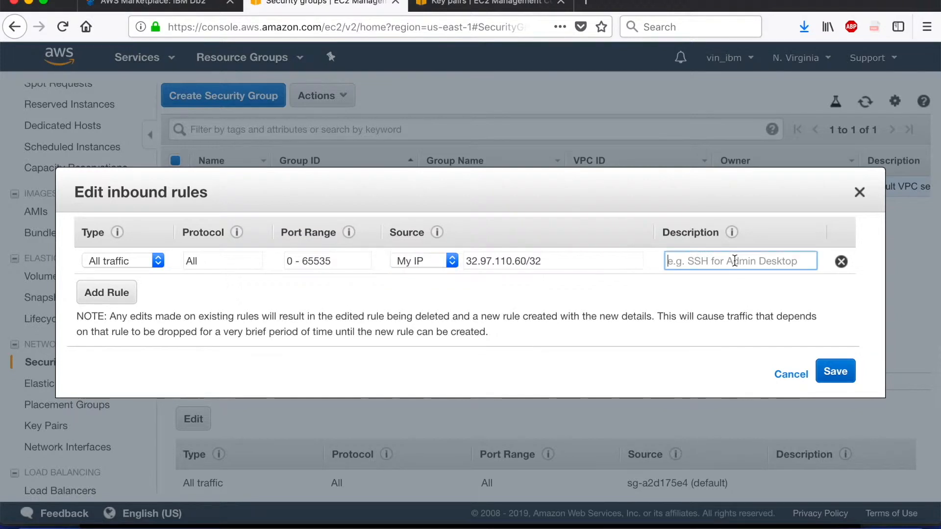
{"action": "type", "text": "ssh from m"}
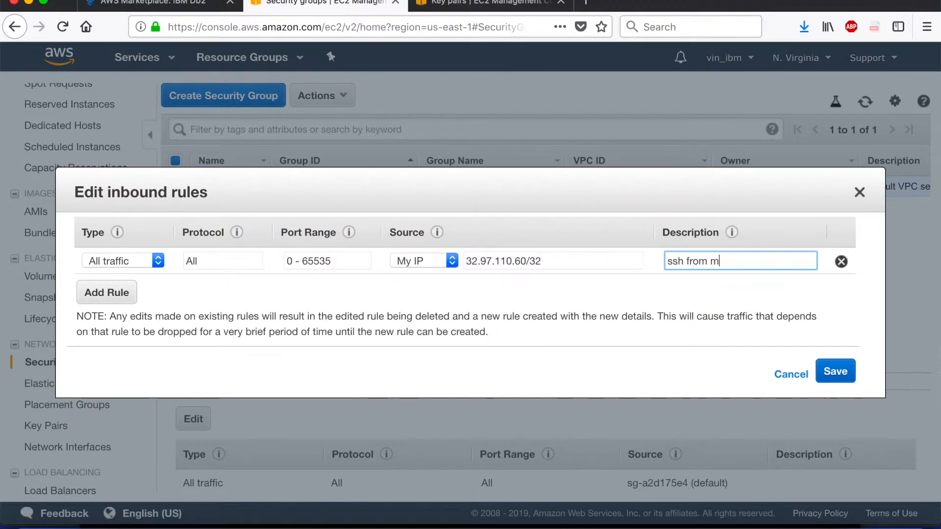
{"action": "type", "text": "y laptop"}
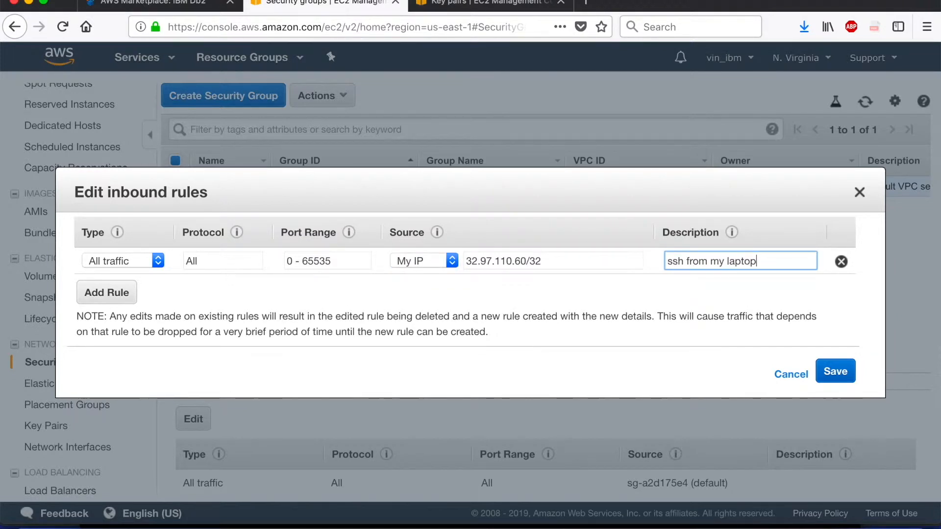
{"action": "left_click", "coordinate": [835, 370]}
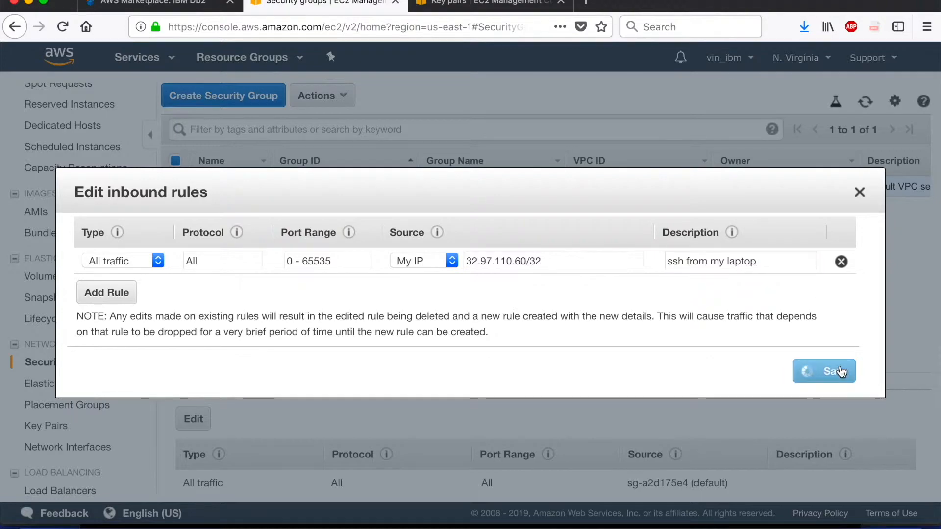
{"action": "left_click", "coordinate": [824, 371]}
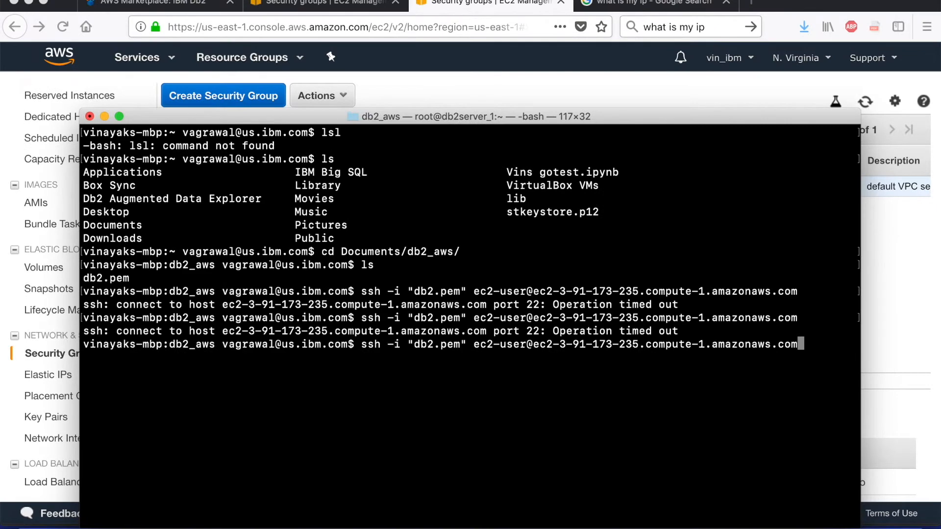
Rerun the ssh -i db2.pem command and answer yes to the host authenticity prompt.
{"action": "key", "text": "Return"}
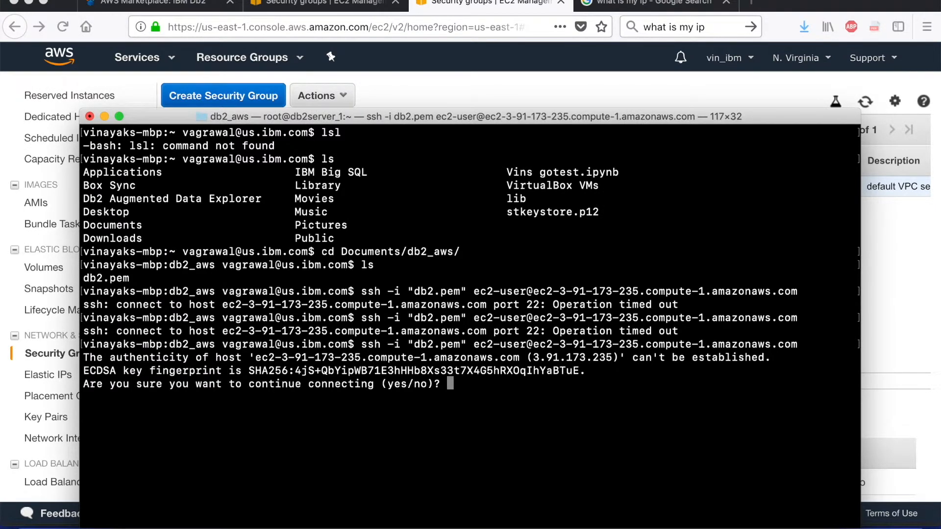
{"action": "type", "text": "yes"}
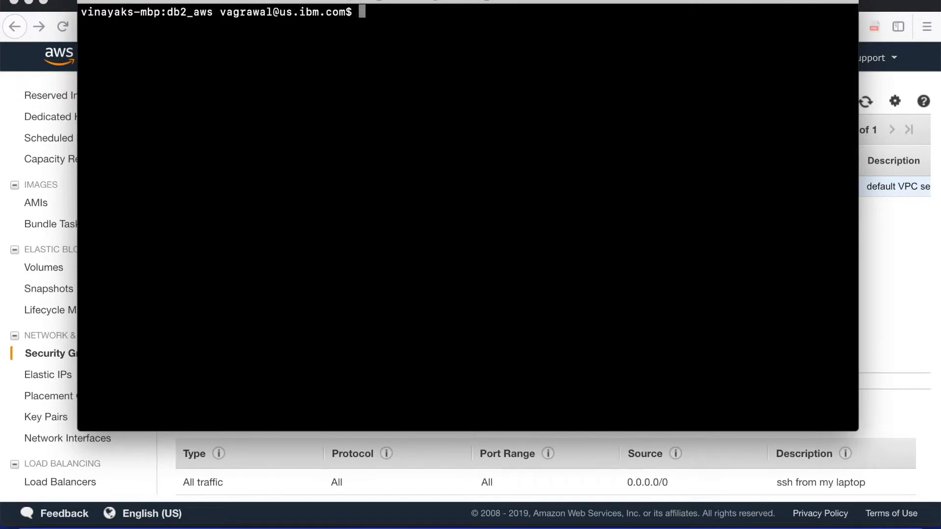
{"action": "type", "text": "ssh -i \"db2.pem\" ec2-user@ec2-3-91-173-235.compute-1.amazonaws.com"}
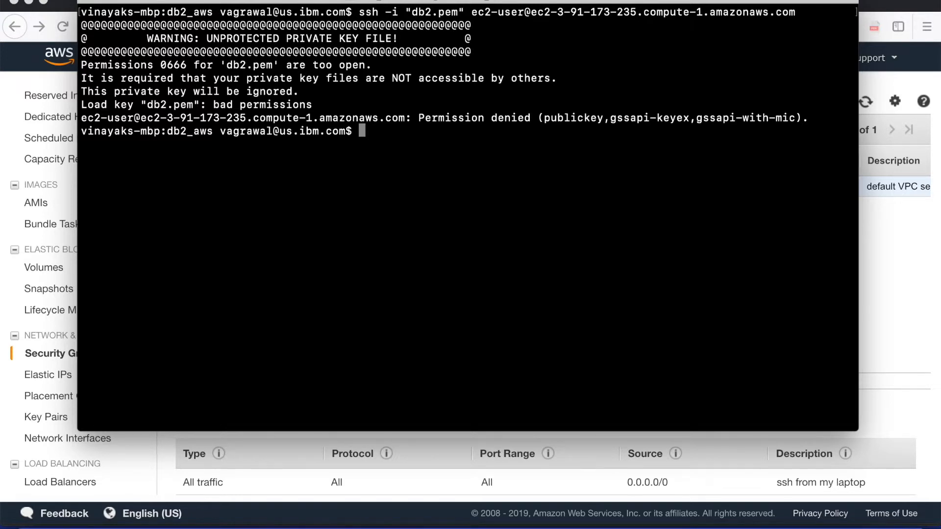
{"action": "type", "text": "ls"}
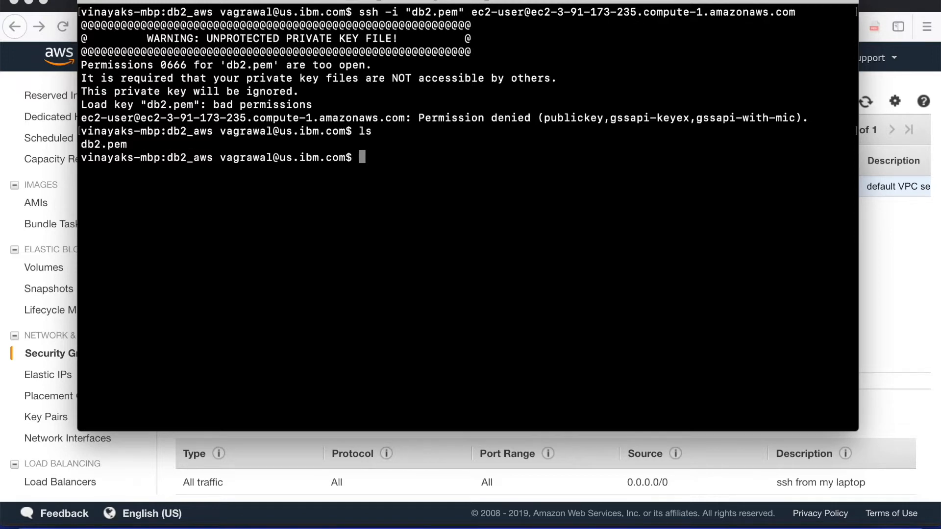
{"action": "type", "text": "ls -"}
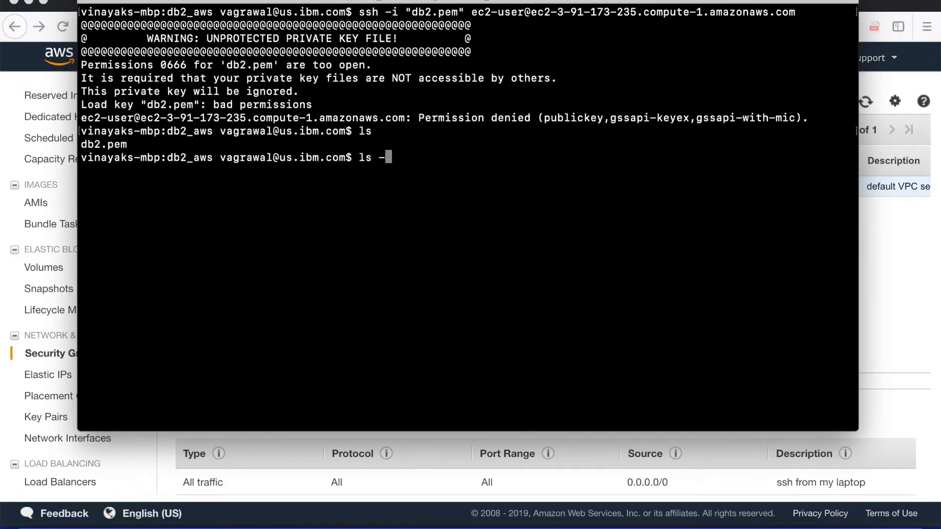
{"action": "type", "text": "ltr d2"}
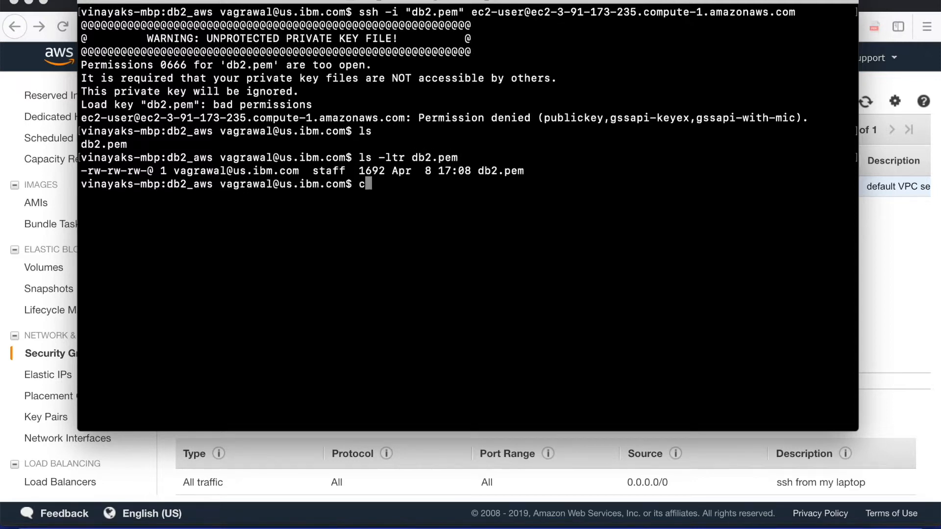
Restrict db2.pem with chmod 700, verify with ls -ltr, and log in as ec2-user.
{"action": "type", "text": "hmod 7"}
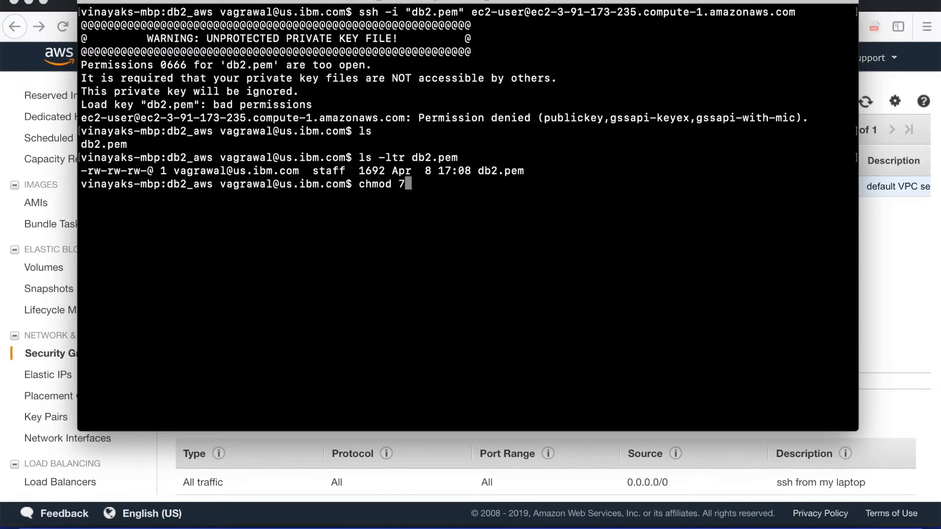
{"action": "type", "text": "00 db2.pem"}
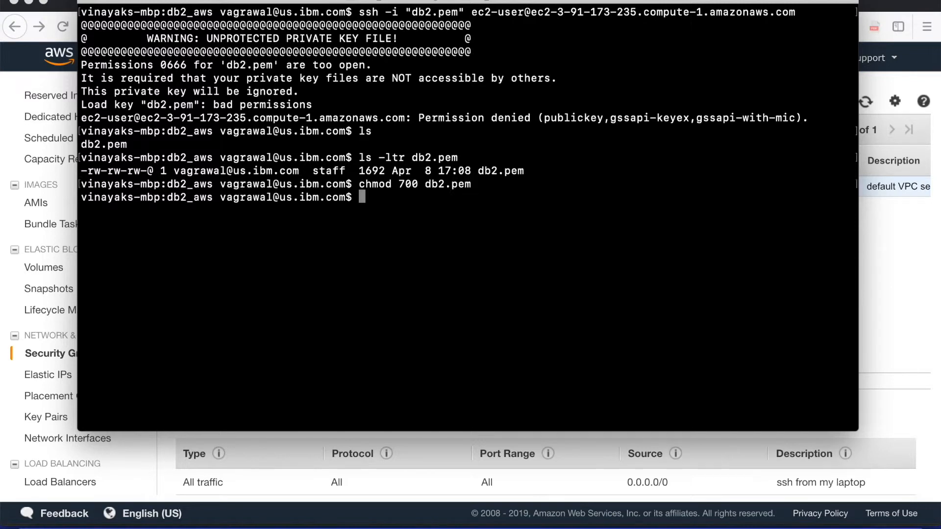
{"action": "type", "text": "ls -ltr db2.pem"}
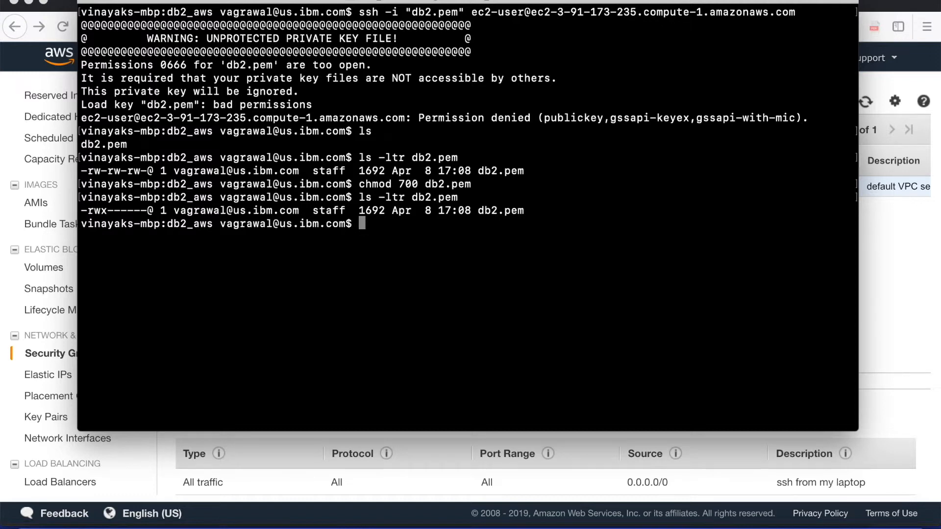
{"action": "type", "text": "ls"}
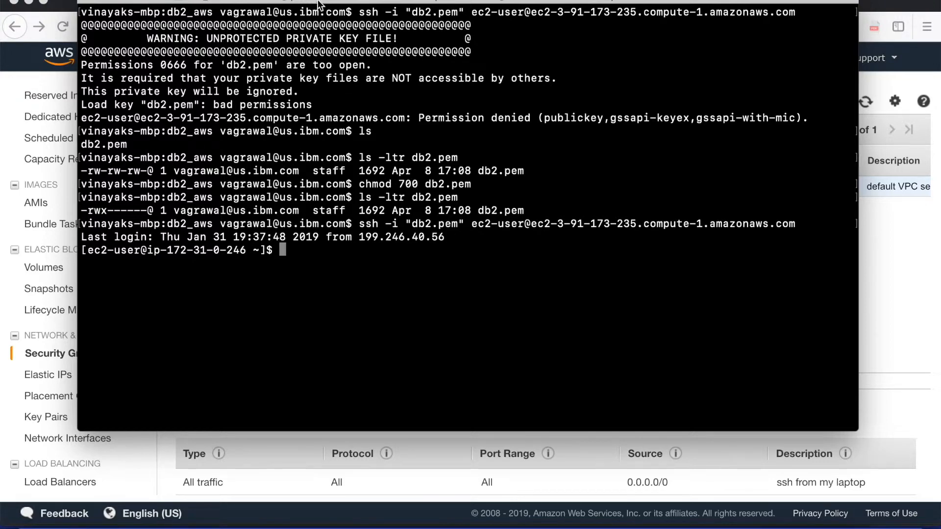
{"action": "mouse_move", "coordinate": [151, 501]}
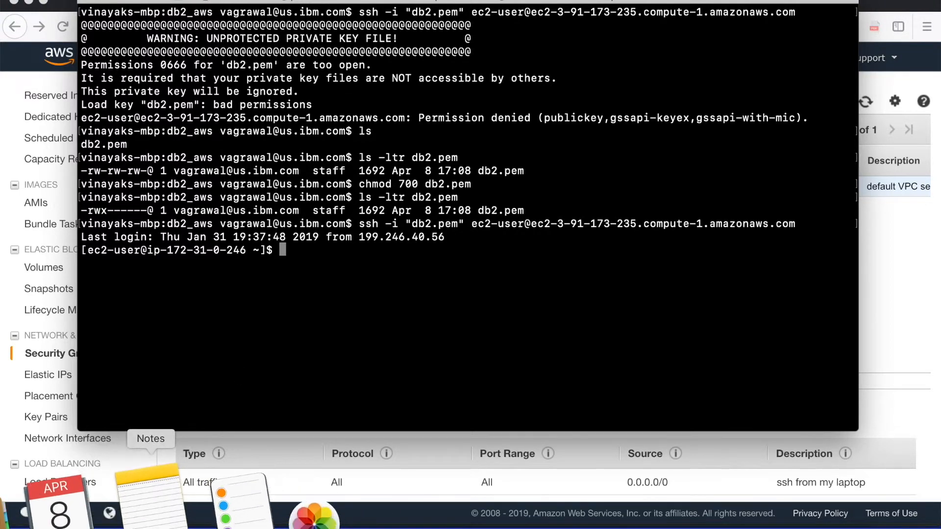
Bring up the Db2 note with the reset, login and sample SQL steps.
{"action": "left_click", "coordinate": [151, 439]}
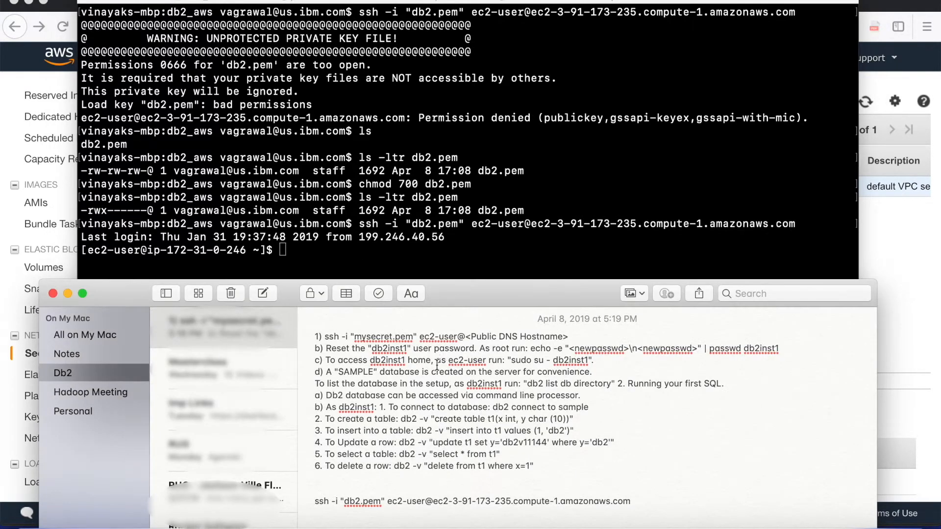
{"action": "mouse_move", "coordinate": [378, 293]}
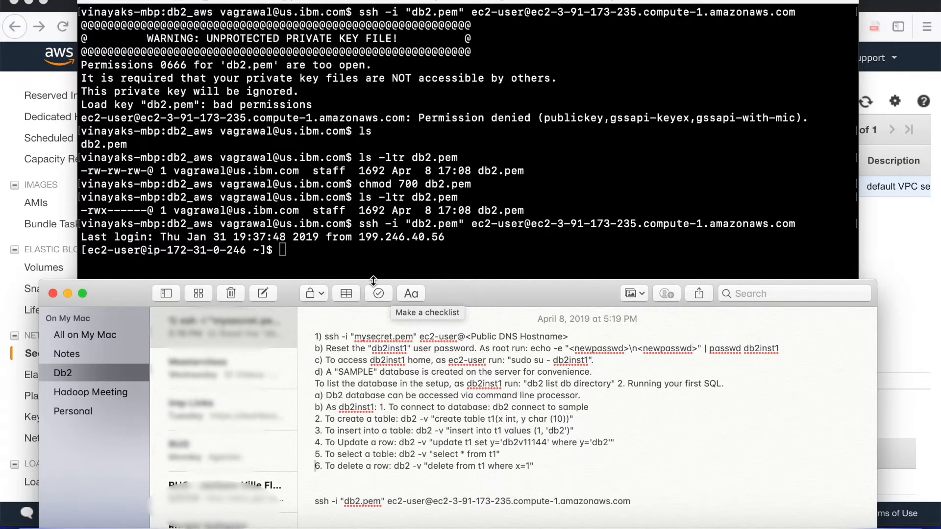
{"action": "mouse_move", "coordinate": [367, 273]}
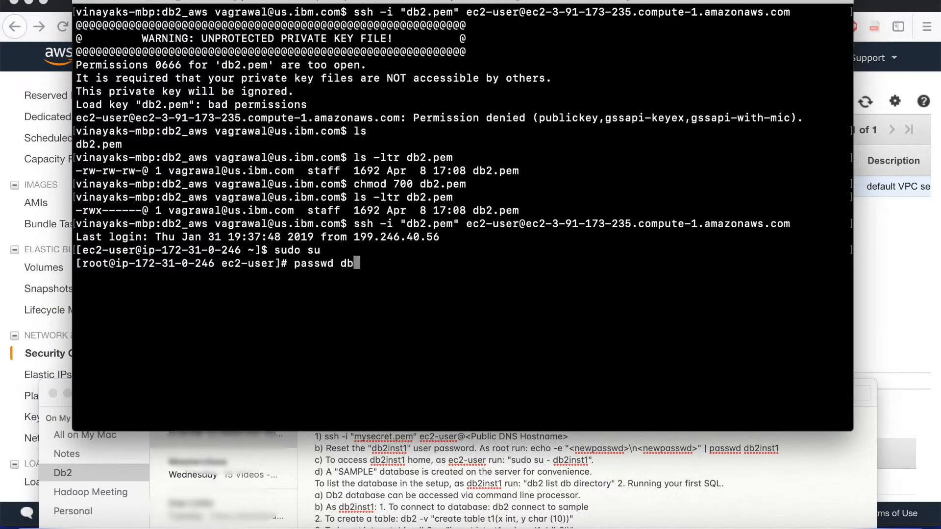
Become root with sudo su and reset the db2inst1 password via passwd.
{"action": "type", "text": "inst1"}
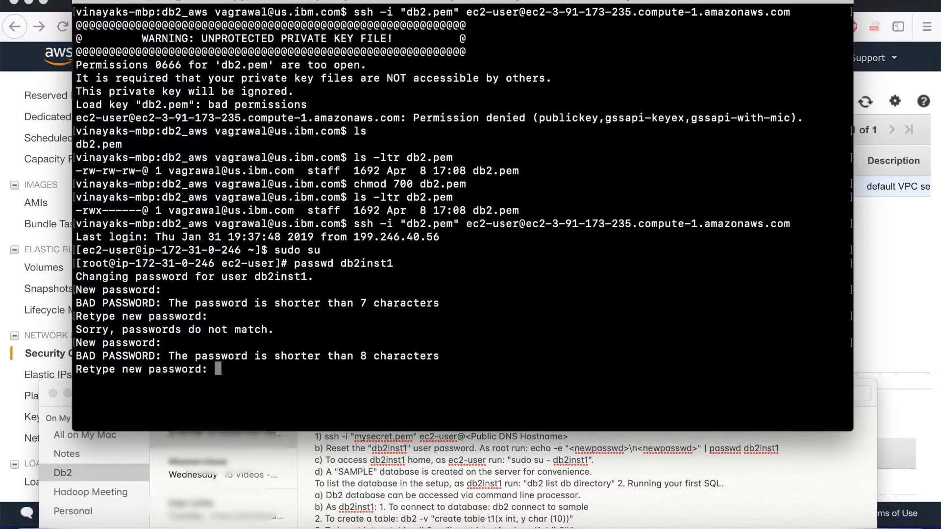
{"action": "type", "text": "sudo"}
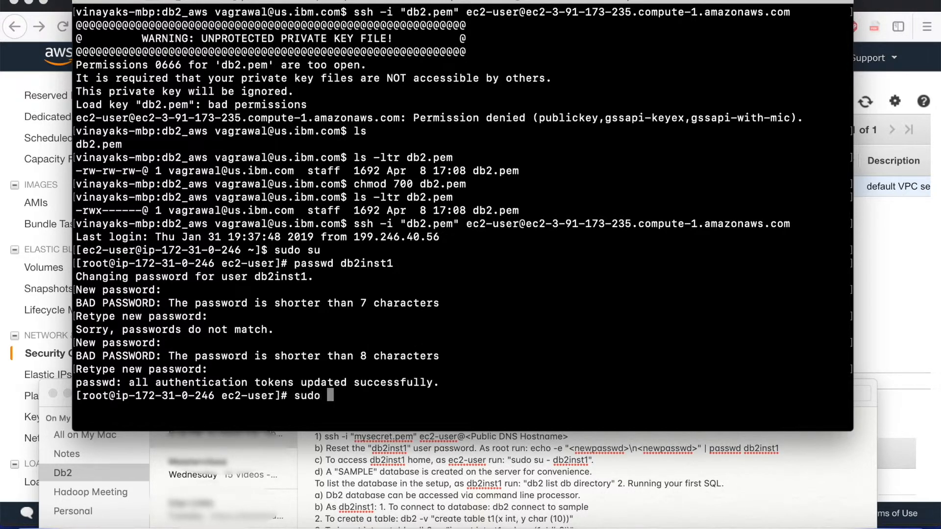
{"action": "type", "text": "su -db2in"}
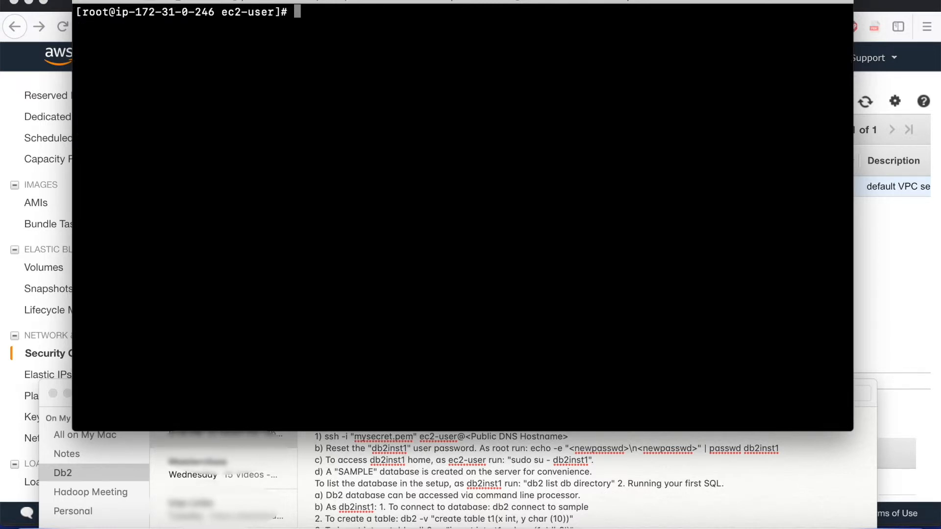
Switch to db2inst1 with sudo su - and run db2 list db directory, showing SAMPLE.
{"action": "type", "text": "sudo"}
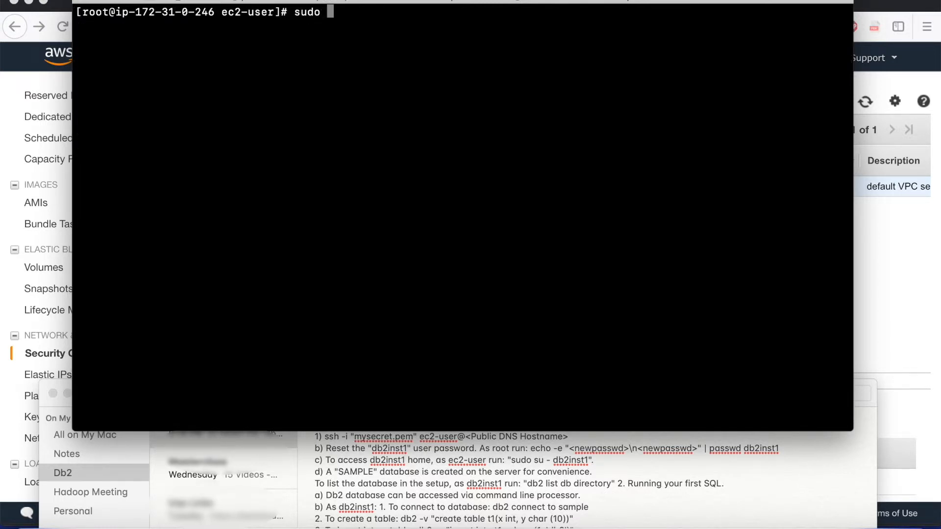
{"action": "type", "text": "su - db2inst1"}
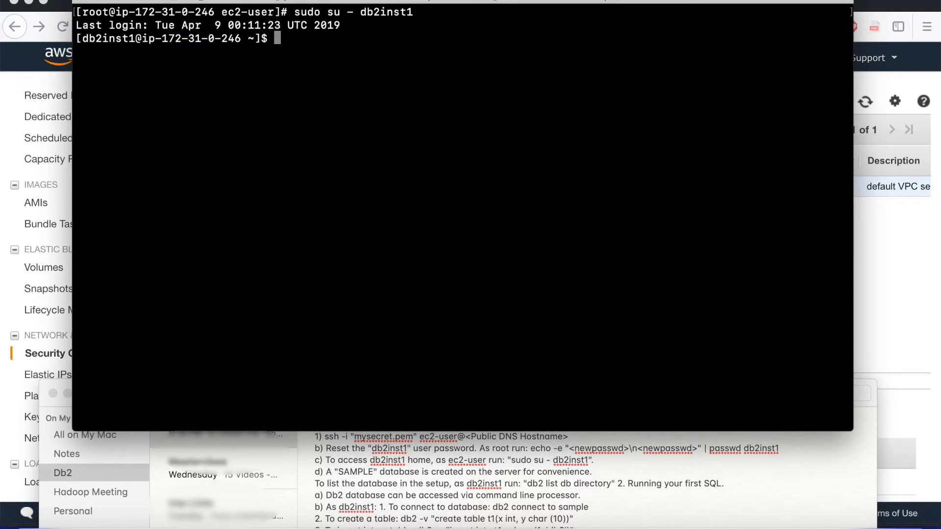
{"action": "type", "text": "db2 l"}
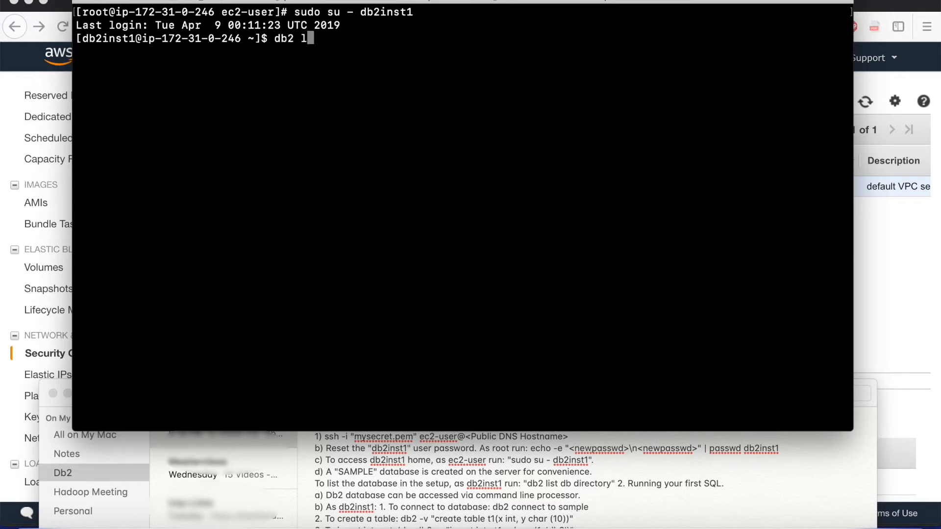
{"action": "type", "text": "ist db directory"}
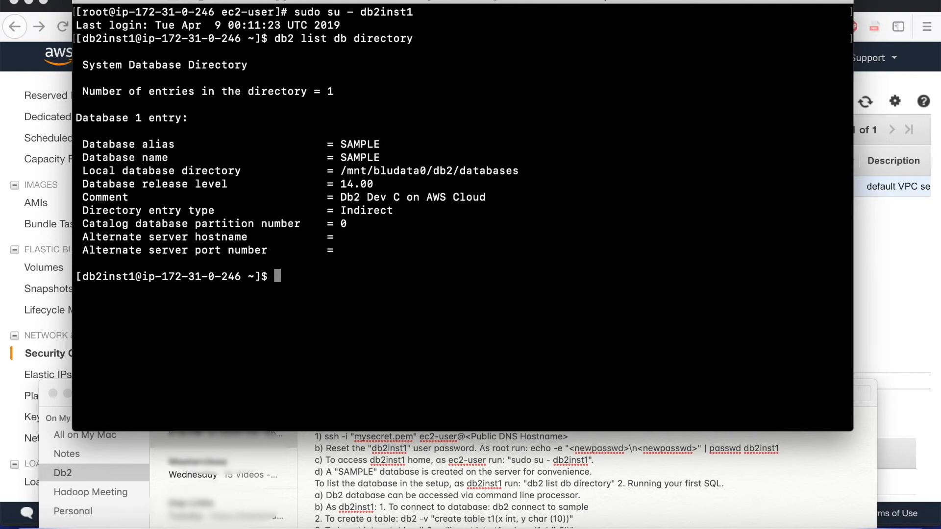
Begin the db2 connect to sample command.
{"action": "type", "text": "db"}
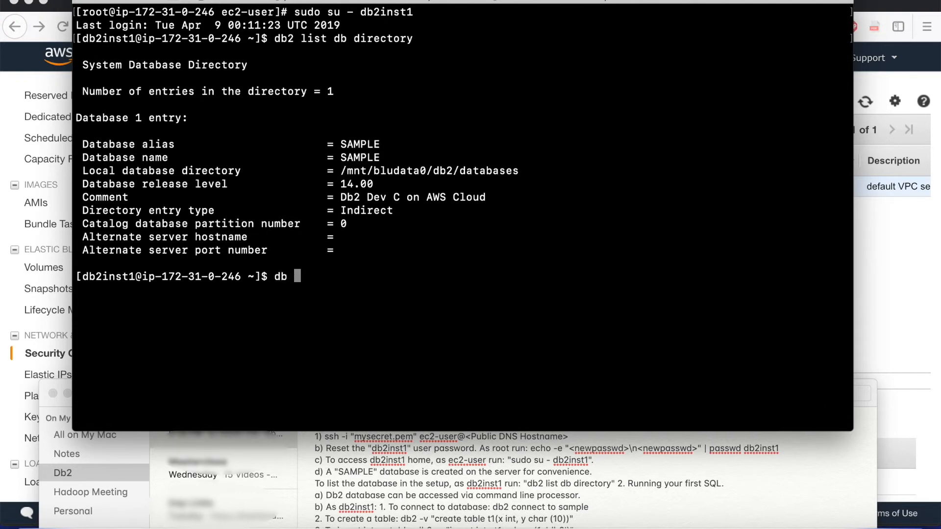
{"action": "type", "text": "connecto"}
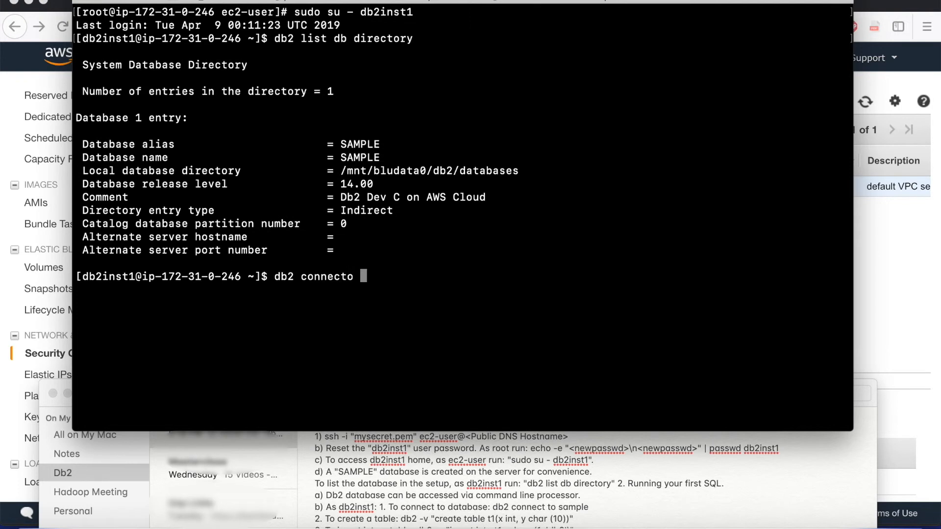